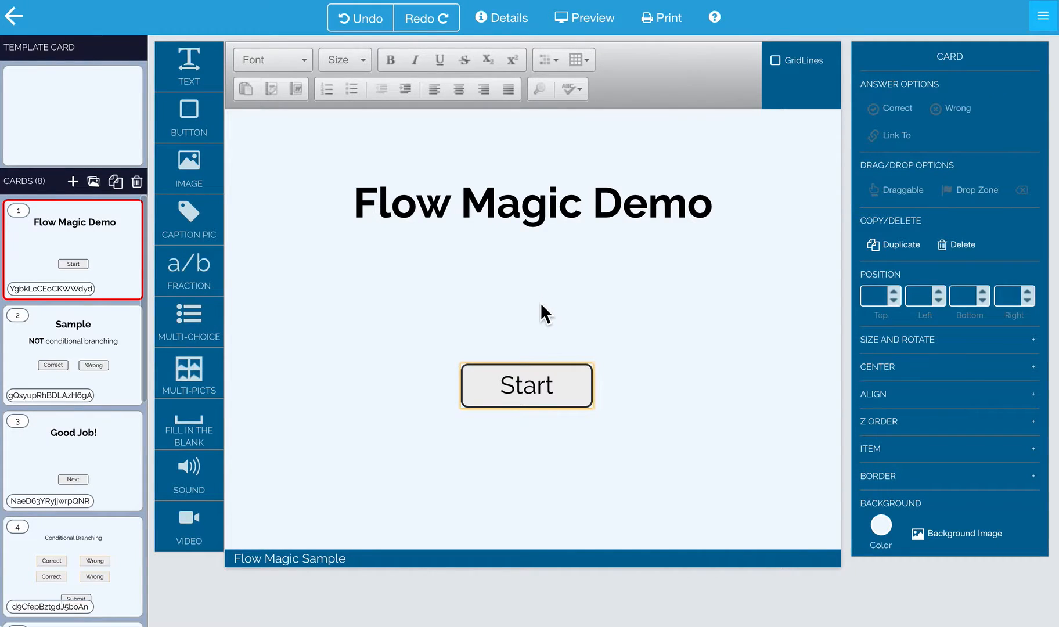
{"action": "mouse_move", "coordinate": [568, 30]}
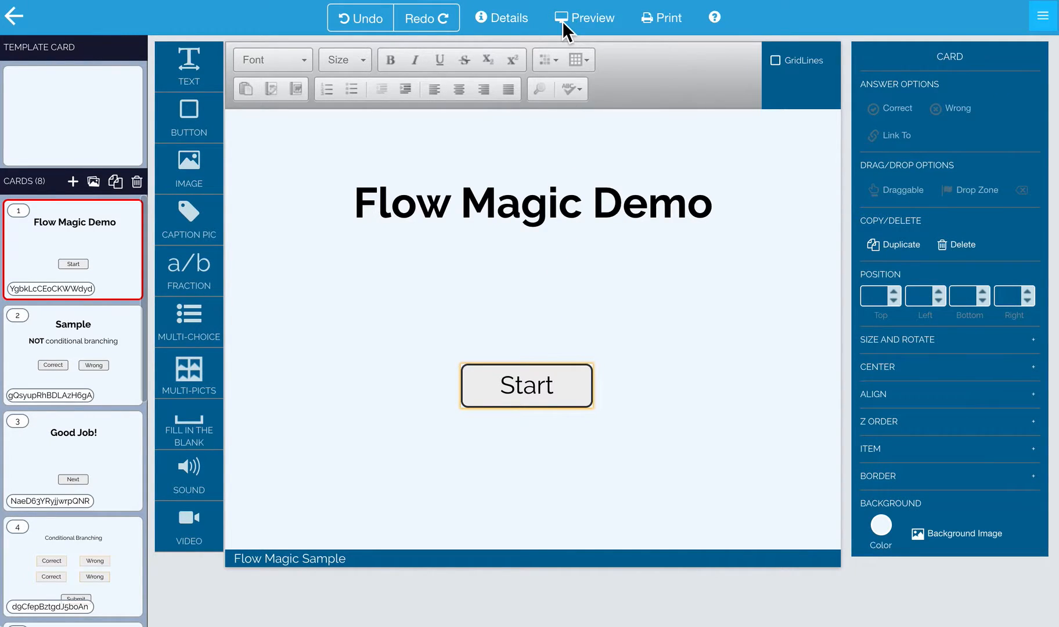
- Review the deck's Flow Magic settings and add a new button to the title card
{"action": "left_click", "coordinate": [499, 18]}
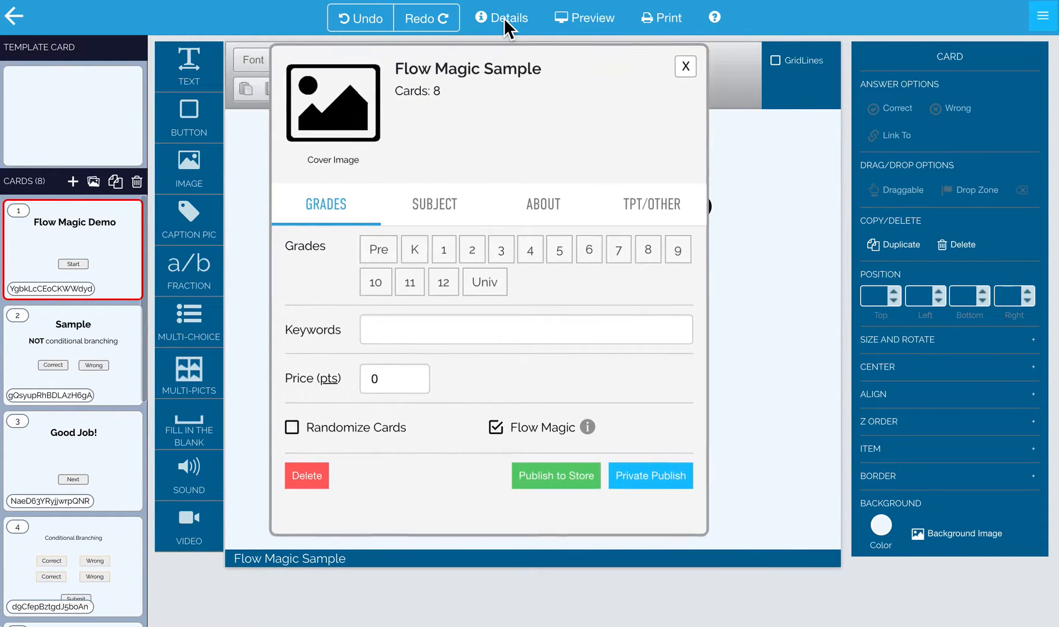
{"action": "mouse_move", "coordinate": [553, 446]}
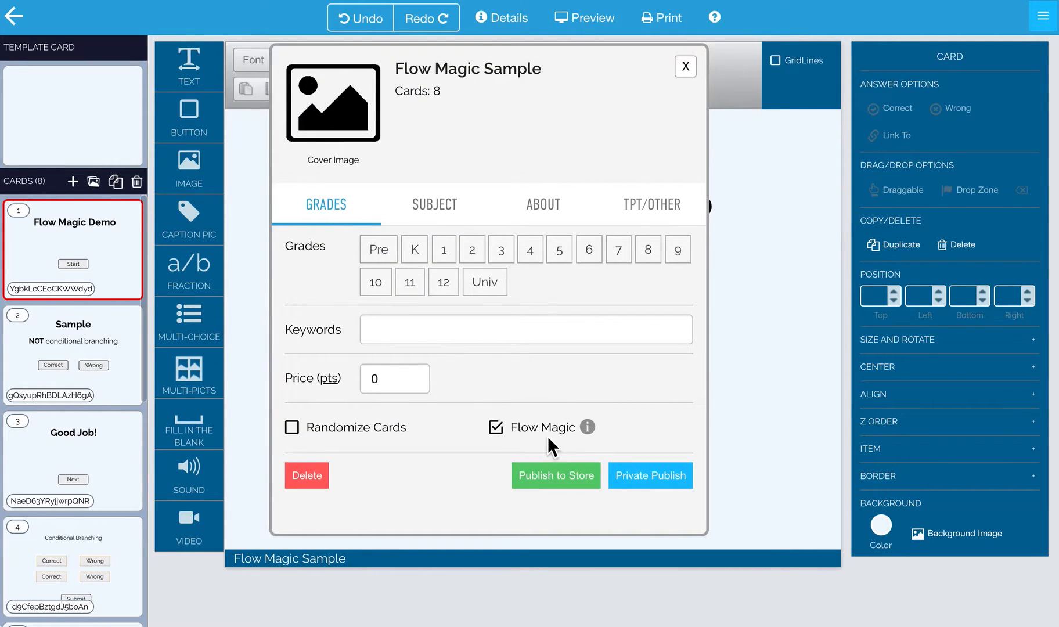
{"action": "left_click", "coordinate": [684, 67]}
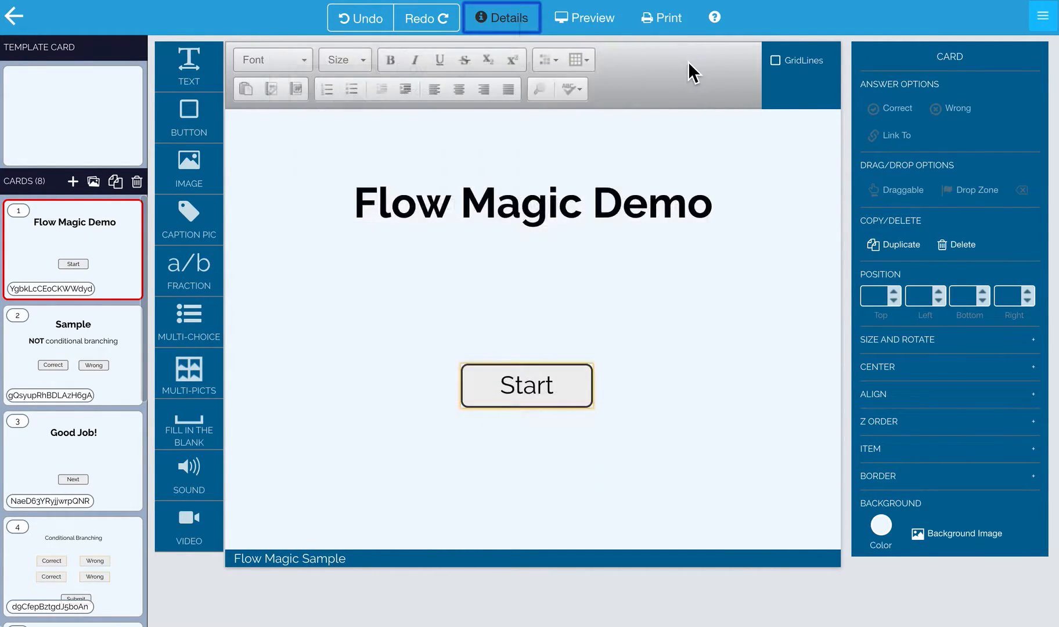
{"action": "mouse_move", "coordinate": [109, 246]}
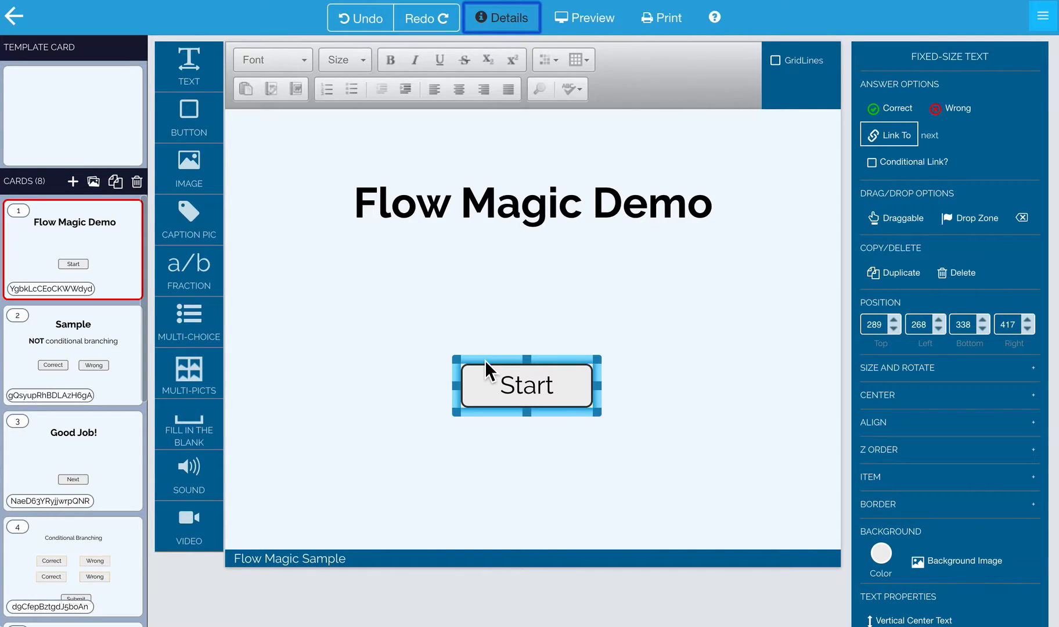
{"action": "mouse_move", "coordinate": [498, 376]}
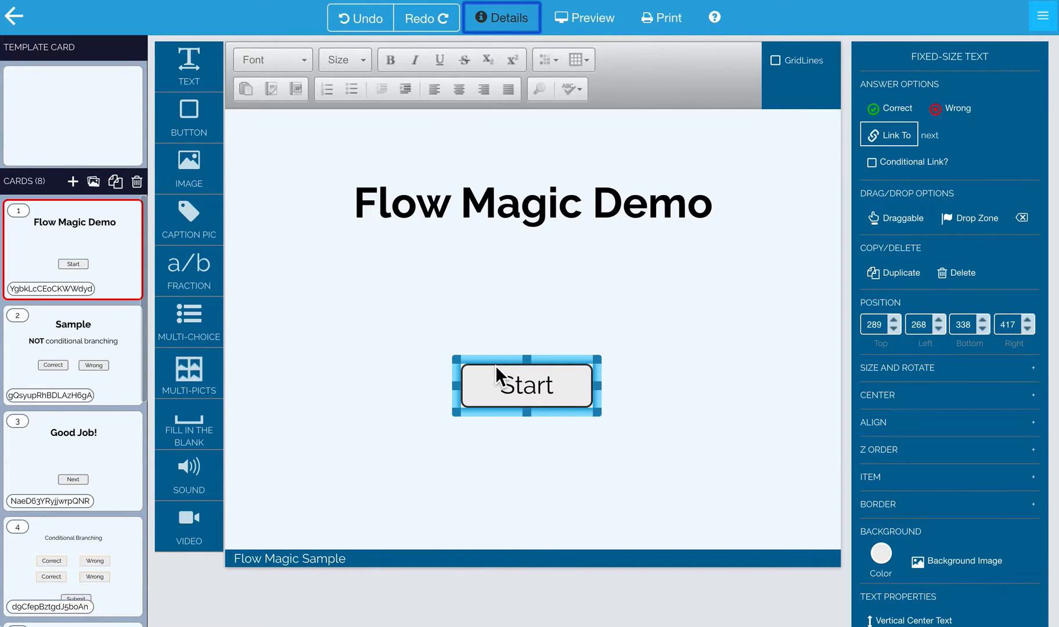
{"action": "mouse_move", "coordinate": [354, 250]}
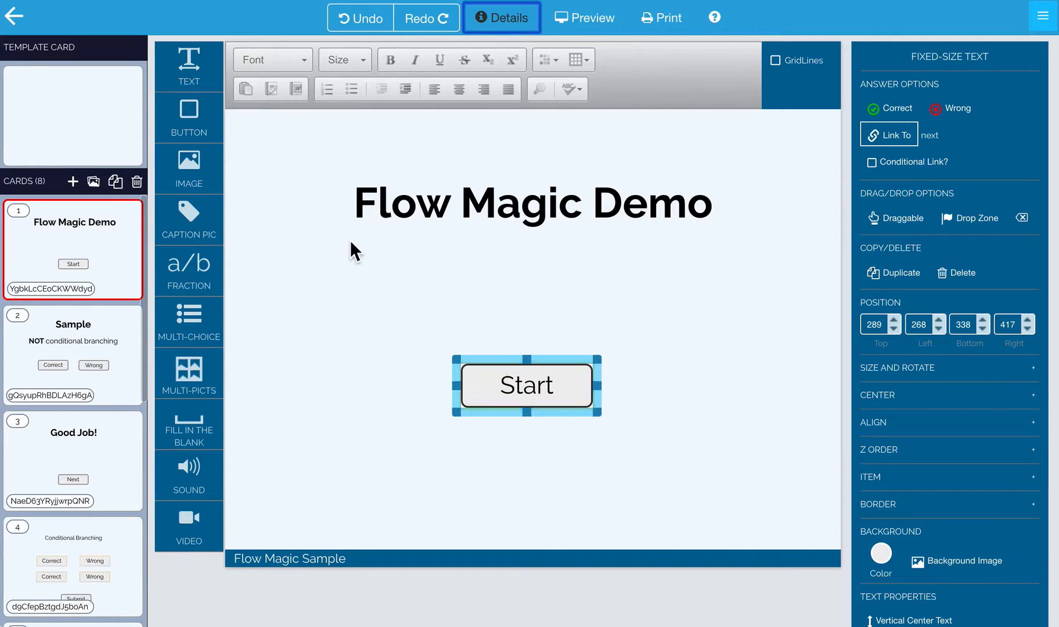
{"action": "mouse_move", "coordinate": [256, 237]}
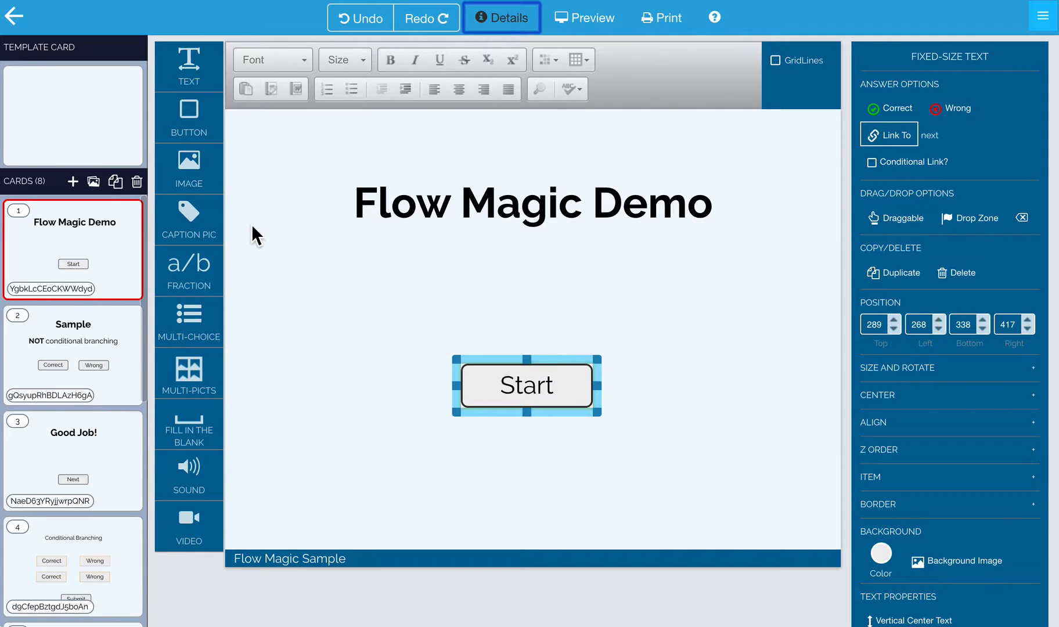
{"action": "left_click", "coordinate": [189, 118]}
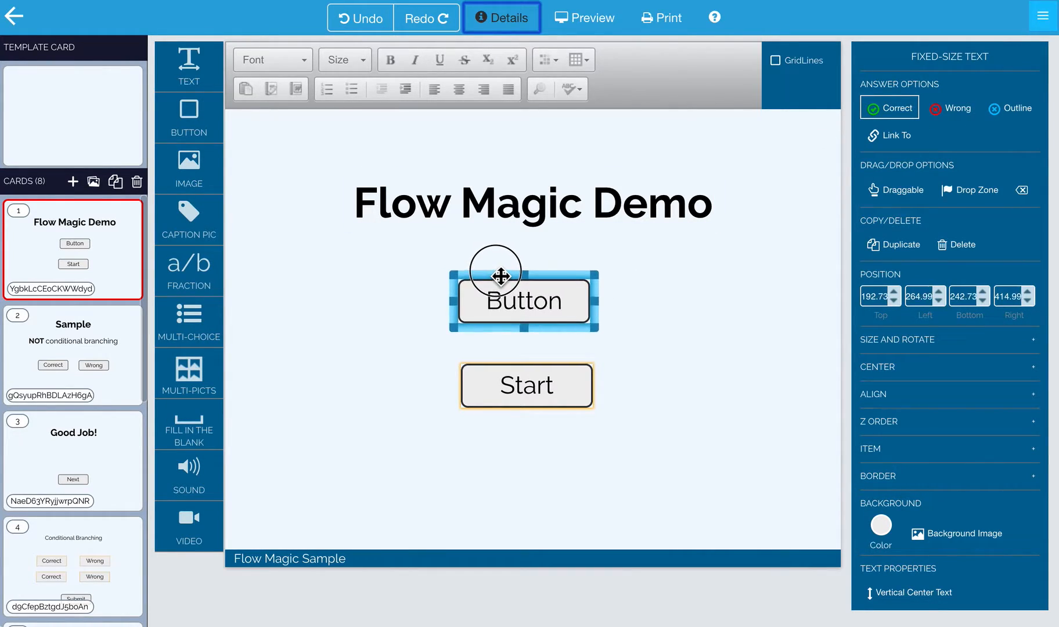
{"action": "mouse_move", "coordinate": [892, 135]}
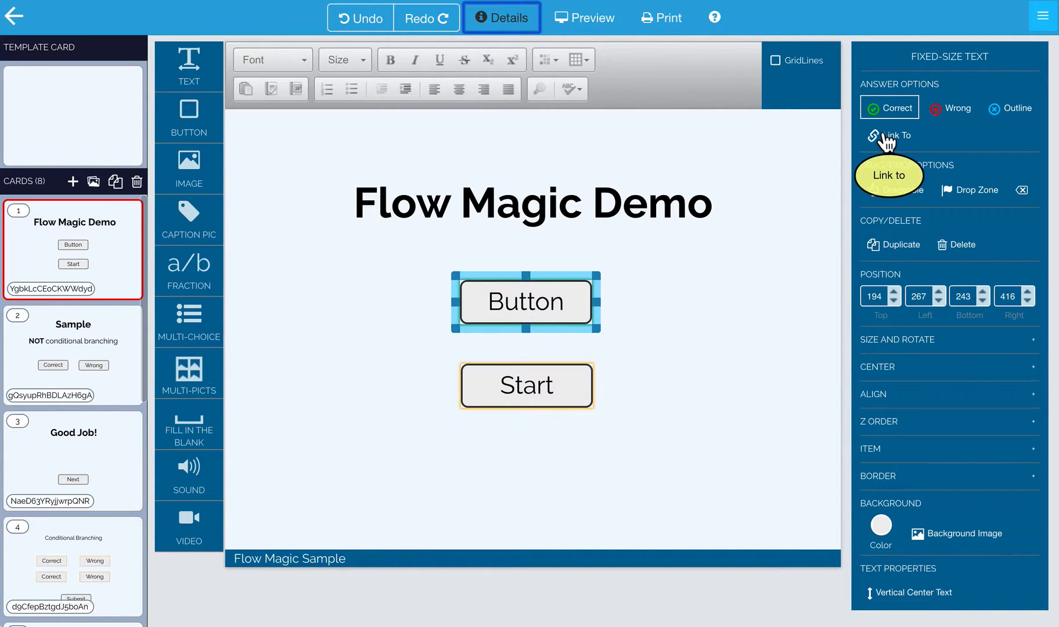
{"action": "mouse_move", "coordinate": [889, 106]}
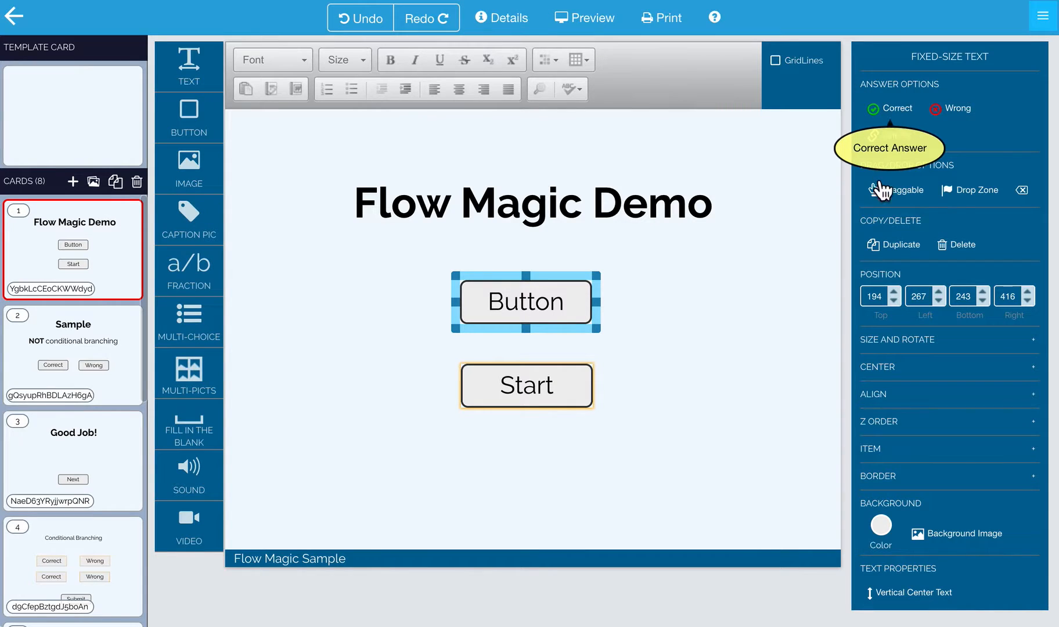
{"action": "left_click", "coordinate": [949, 108]}
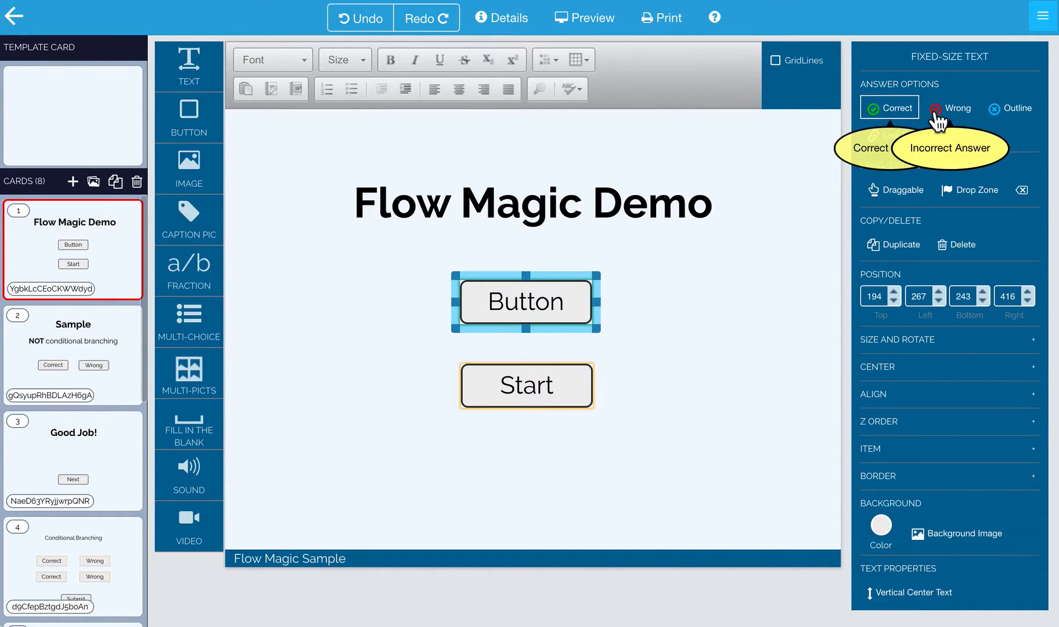
{"action": "mouse_move", "coordinate": [888, 108]}
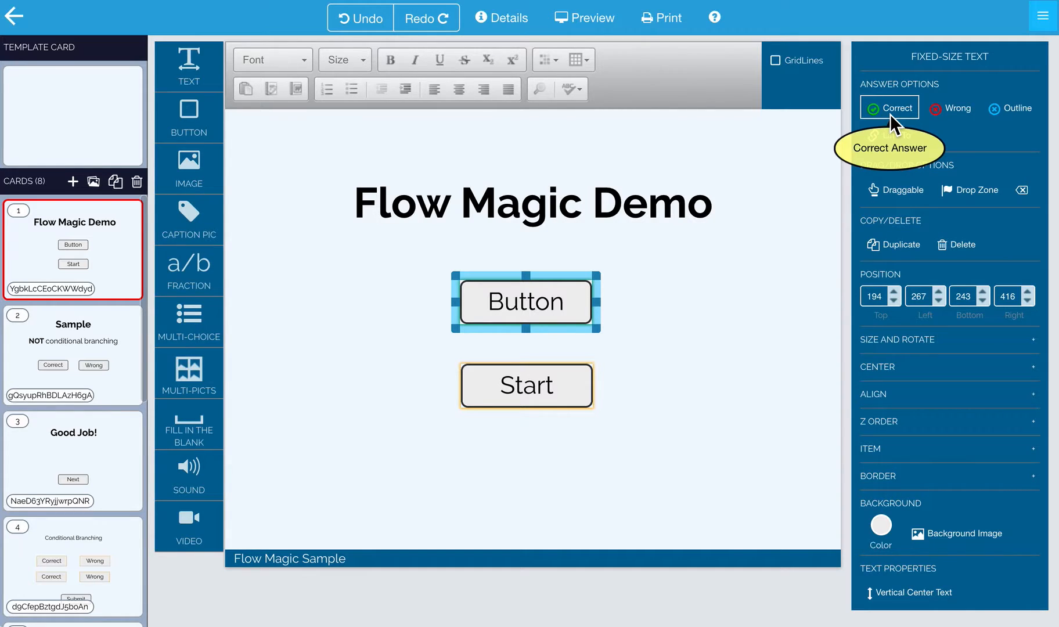
- Label the button 'Next', link it to the Next Card, and start the preview
{"action": "double_click", "coordinate": [525, 302]}
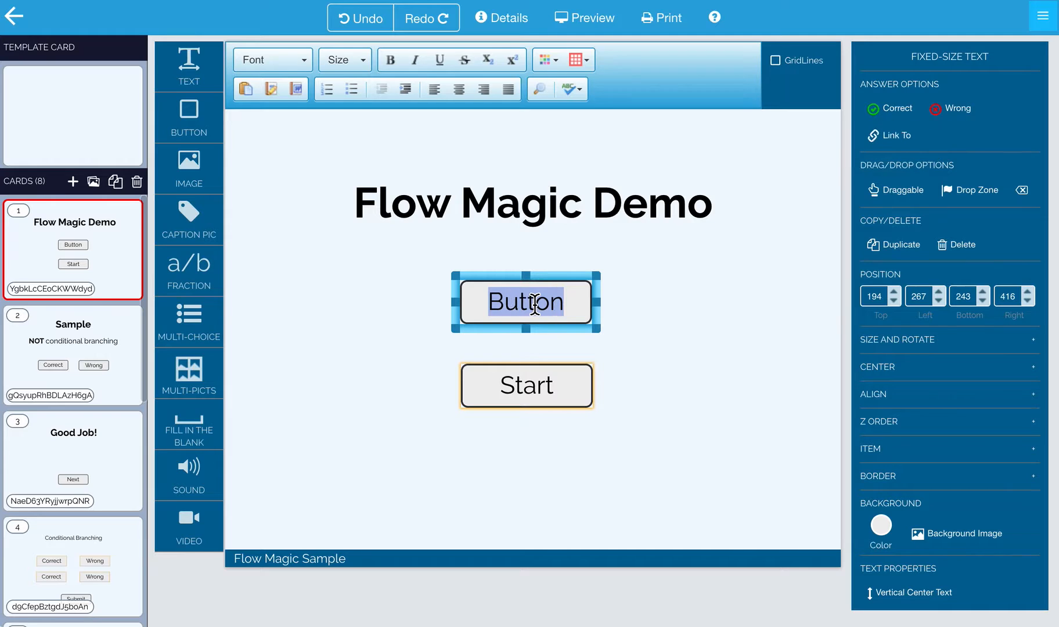
{"action": "type", "text": "Next"}
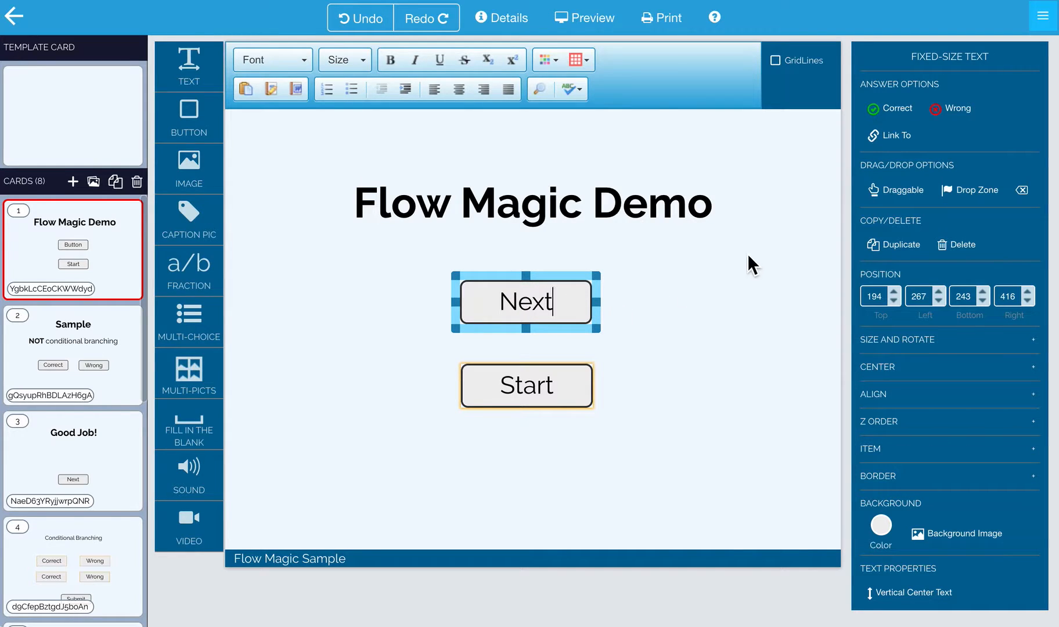
{"action": "left_click", "coordinate": [895, 135]}
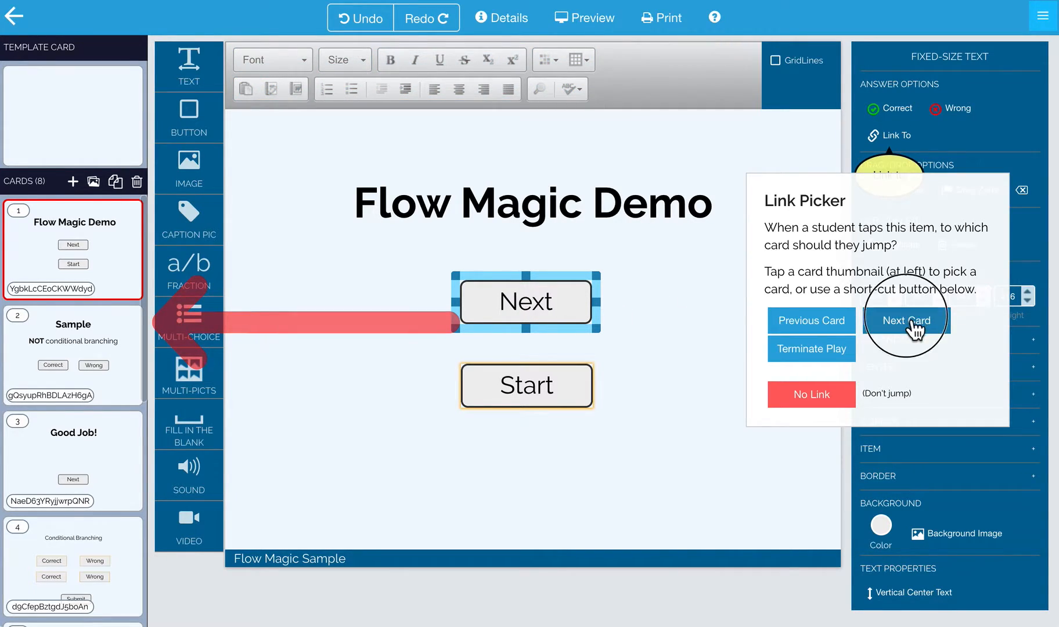
{"action": "left_click", "coordinate": [905, 321]}
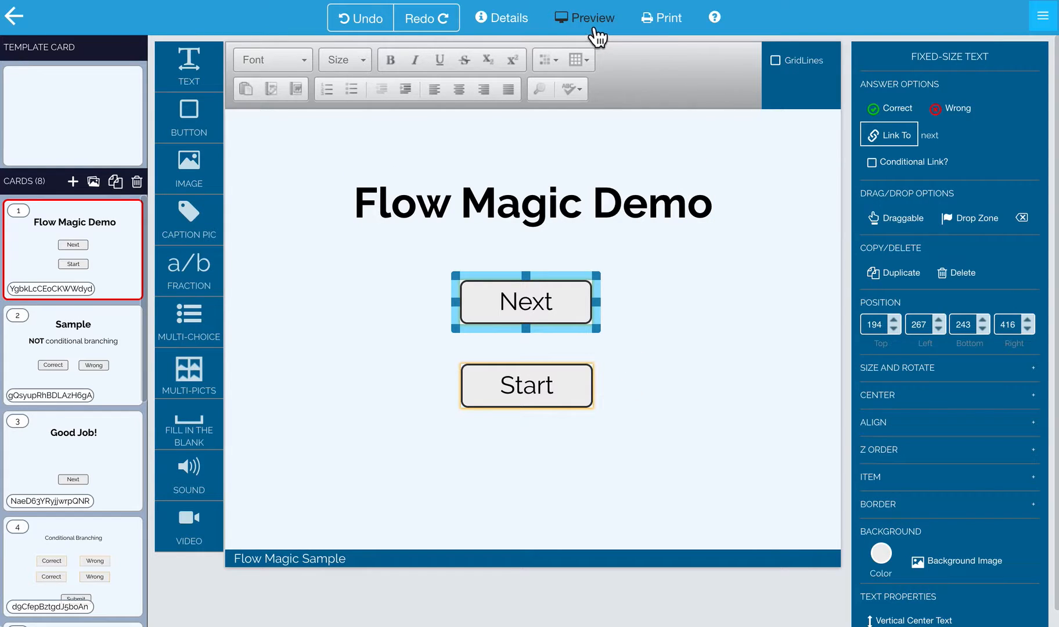
{"action": "left_click", "coordinate": [584, 17]}
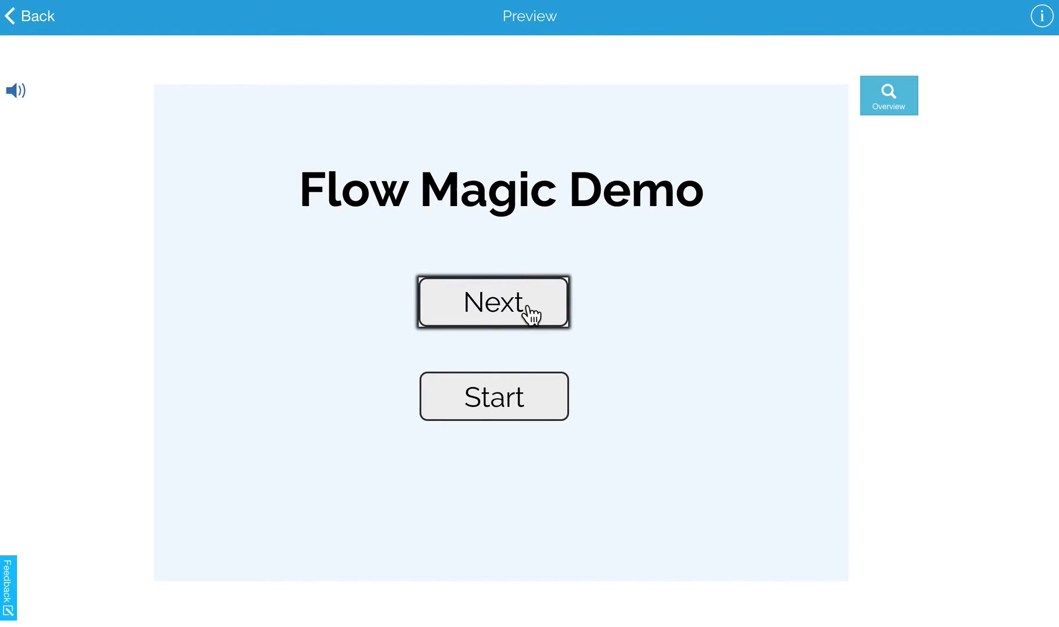
- Play through the title, Sample (Wrong then Correct) and Good Job cards, then return to editing
{"action": "left_click", "coordinate": [492, 302]}
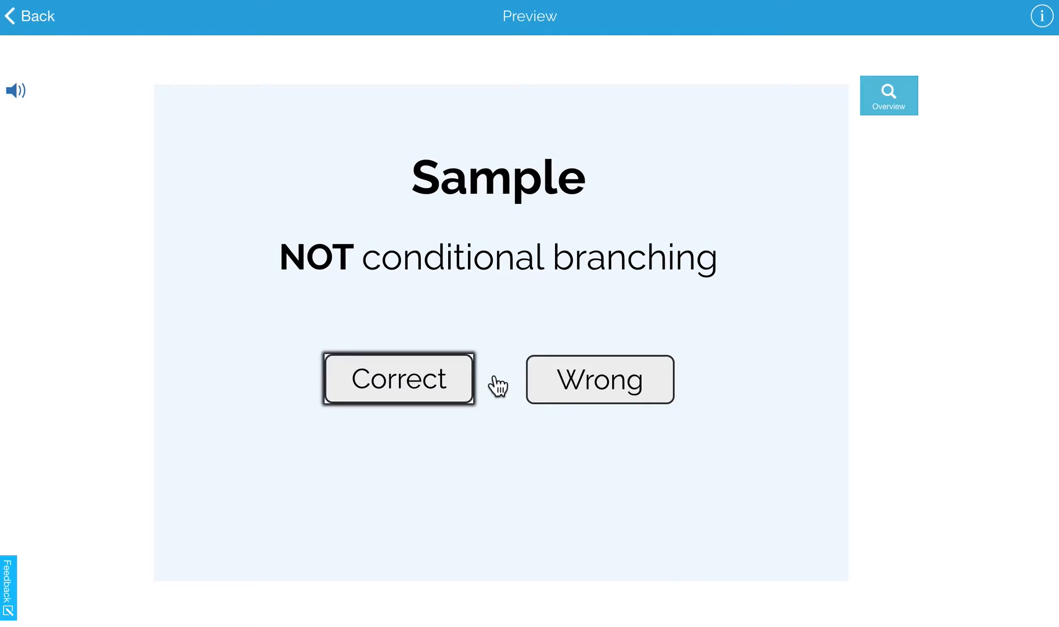
{"action": "left_click", "coordinate": [598, 379]}
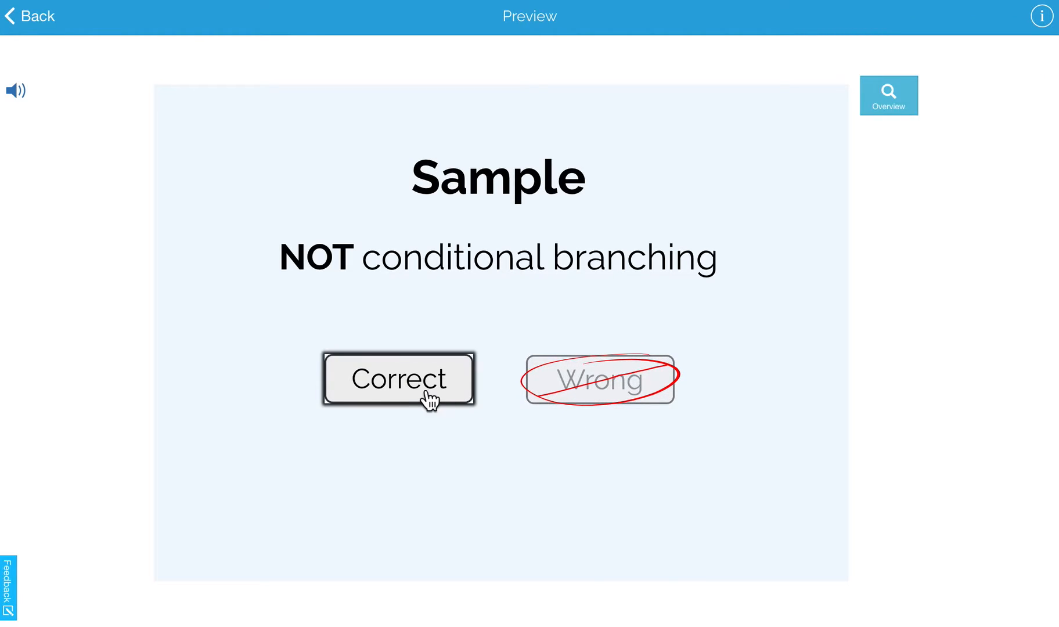
{"action": "left_click", "coordinate": [397, 377]}
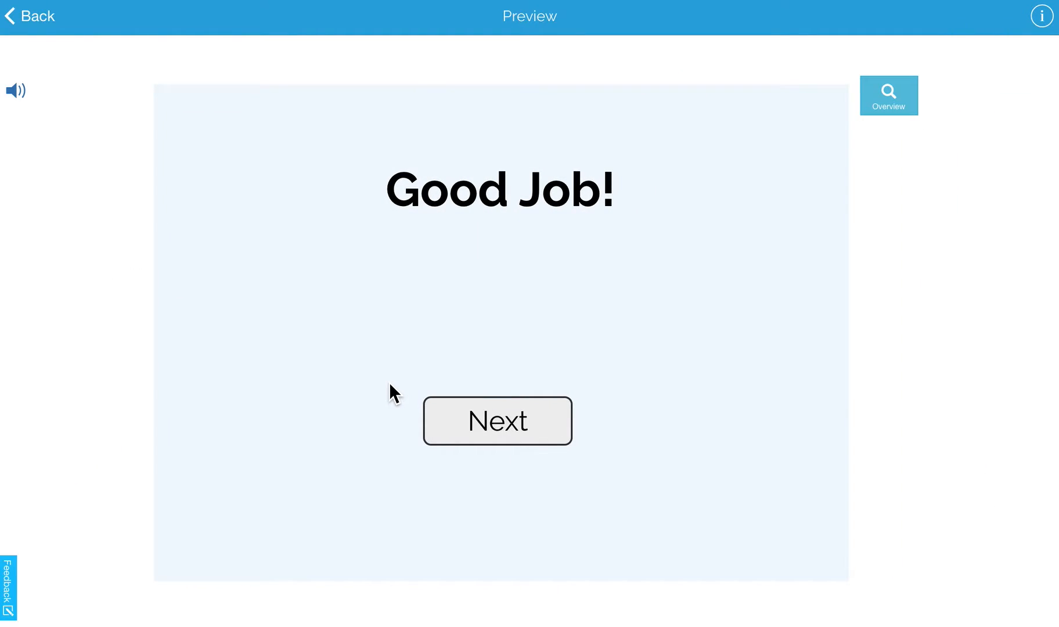
{"action": "mouse_move", "coordinate": [488, 436]}
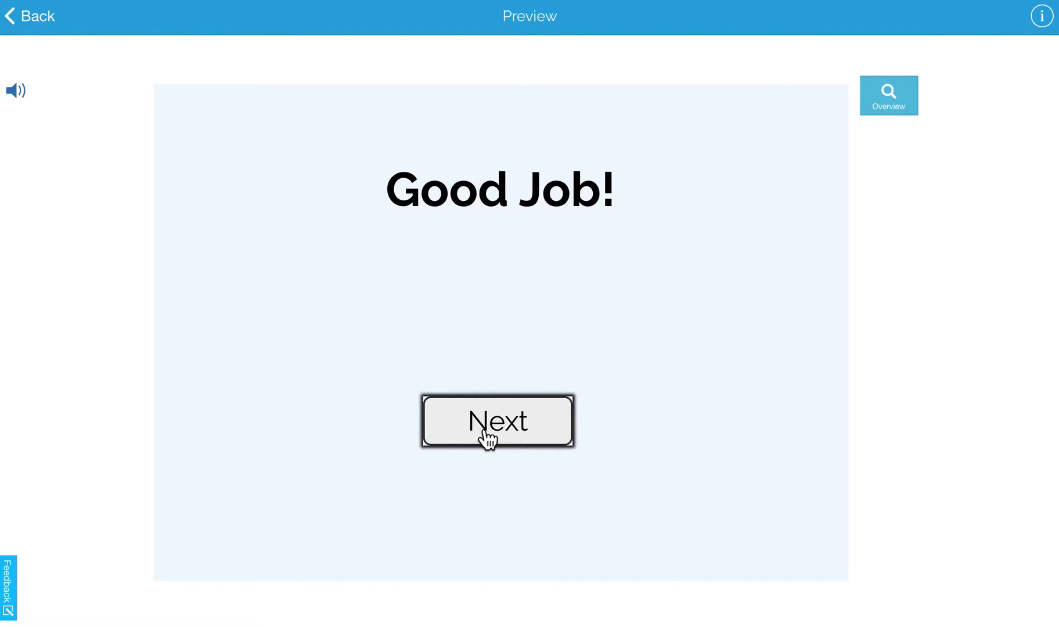
{"action": "left_click", "coordinate": [498, 420]}
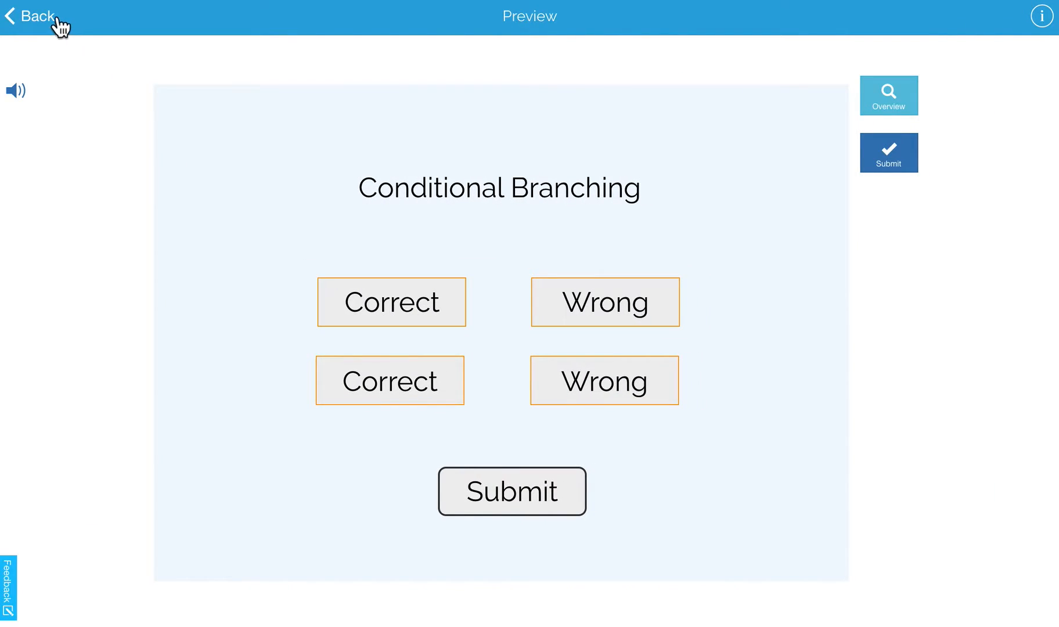
{"action": "left_click", "coordinate": [32, 17]}
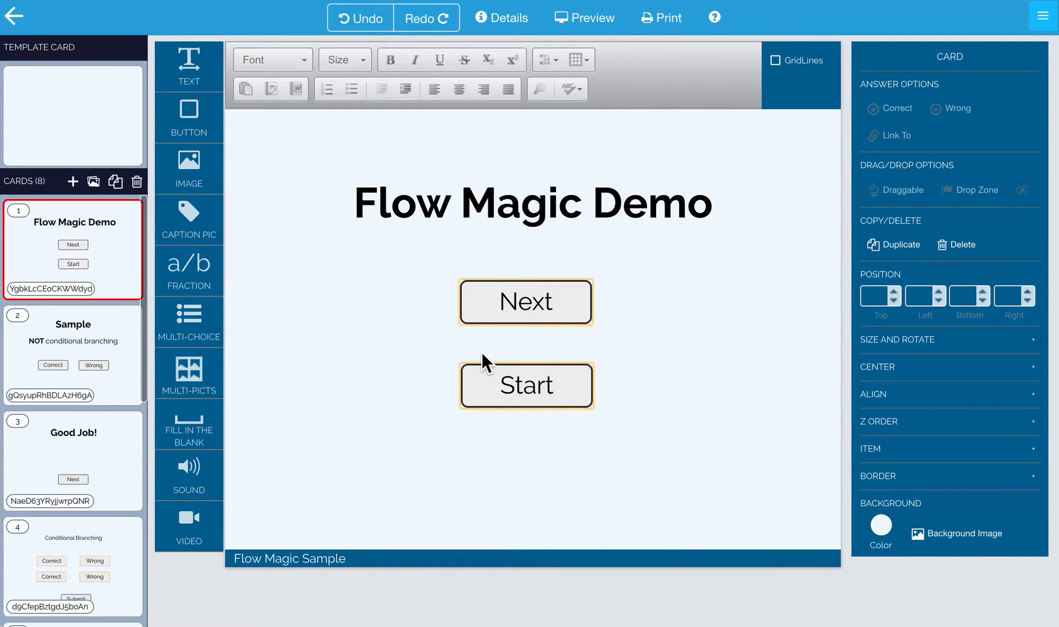
- On the Sample card inspect the Correct button's link, then select Wrong and bring up its Link Picker
{"action": "left_click", "coordinate": [73, 354]}
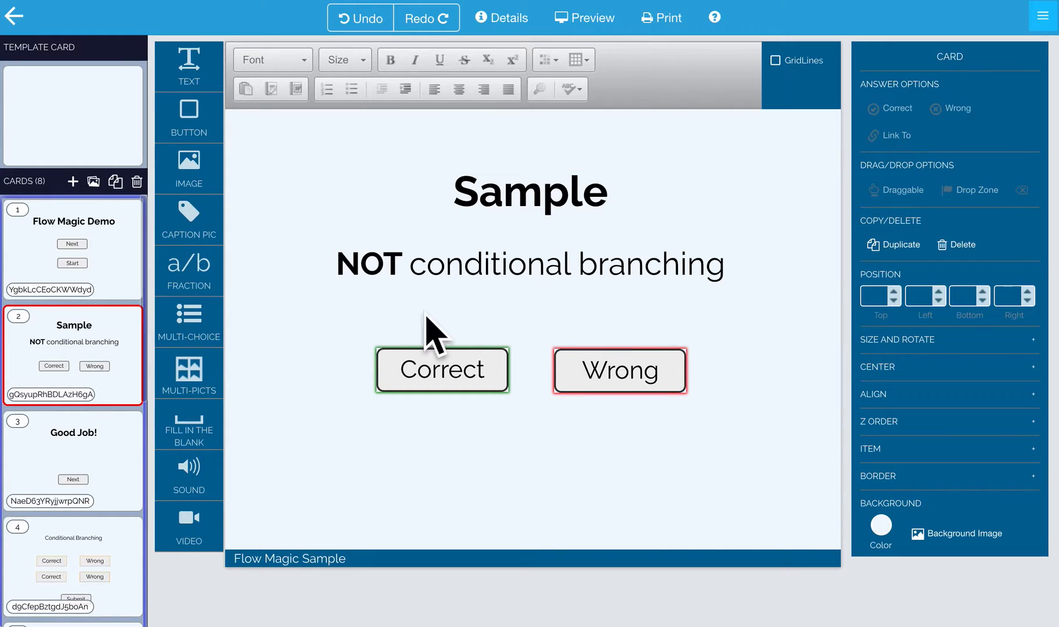
{"action": "mouse_move", "coordinate": [523, 405]}
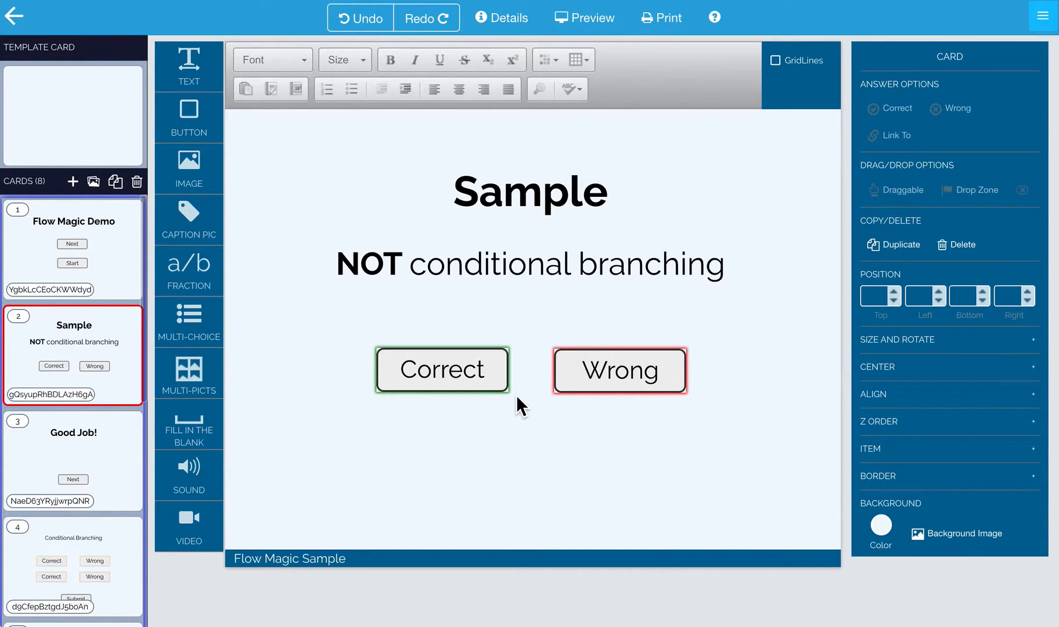
{"action": "left_click", "coordinate": [441, 369]}
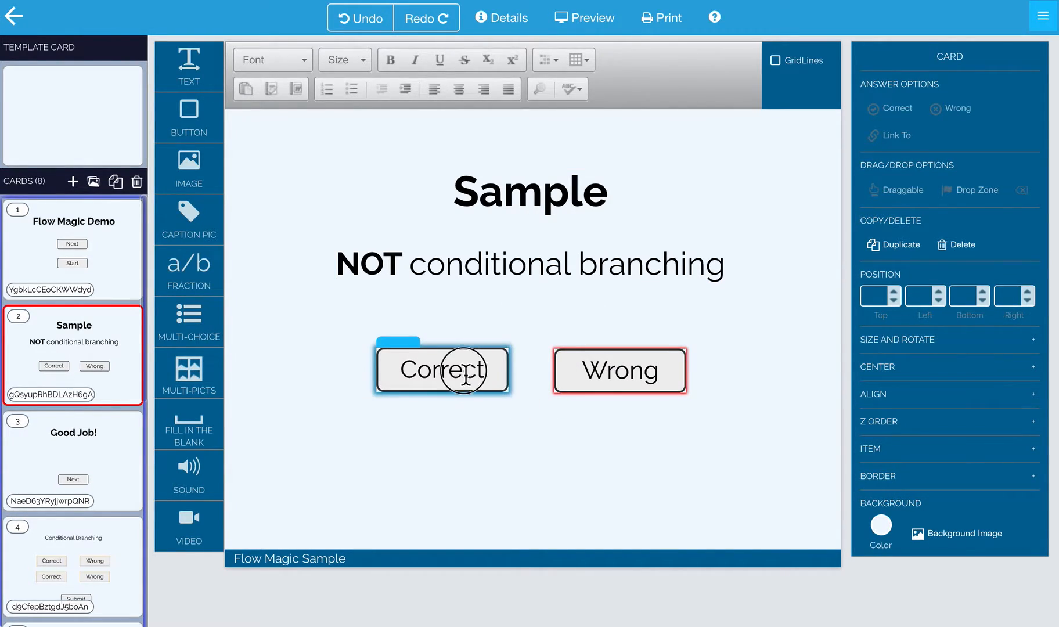
{"action": "left_click", "coordinate": [442, 369]}
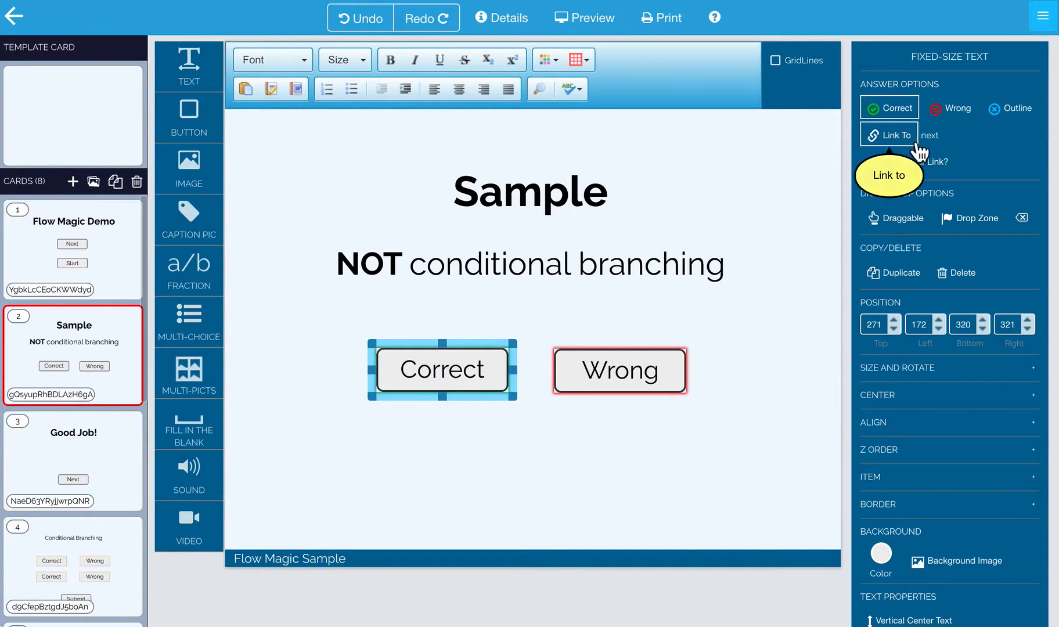
{"action": "mouse_move", "coordinate": [761, 258]}
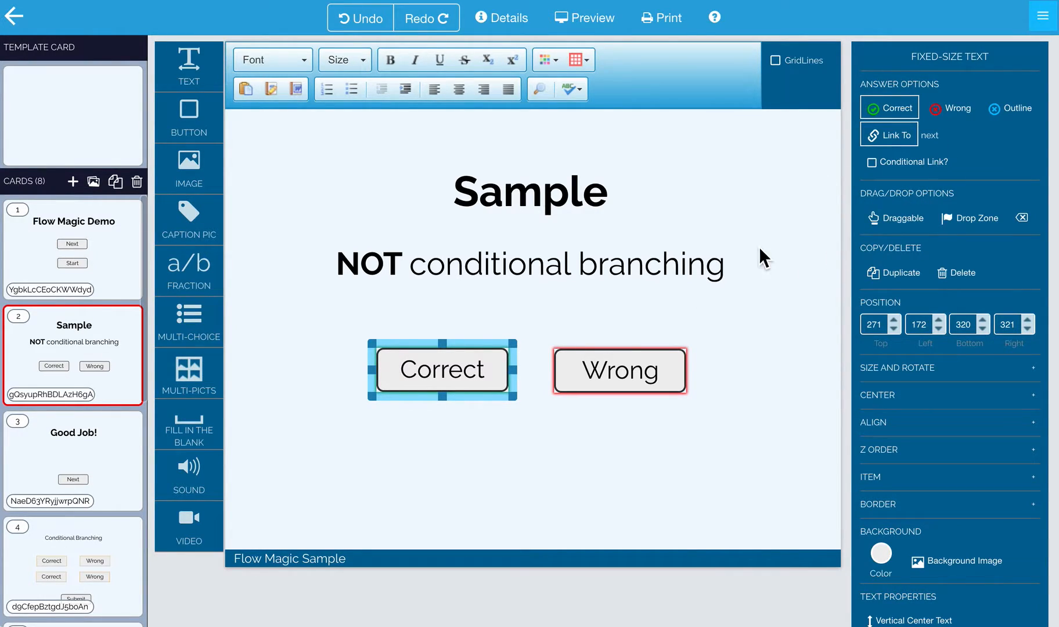
{"action": "left_click", "coordinate": [618, 370]}
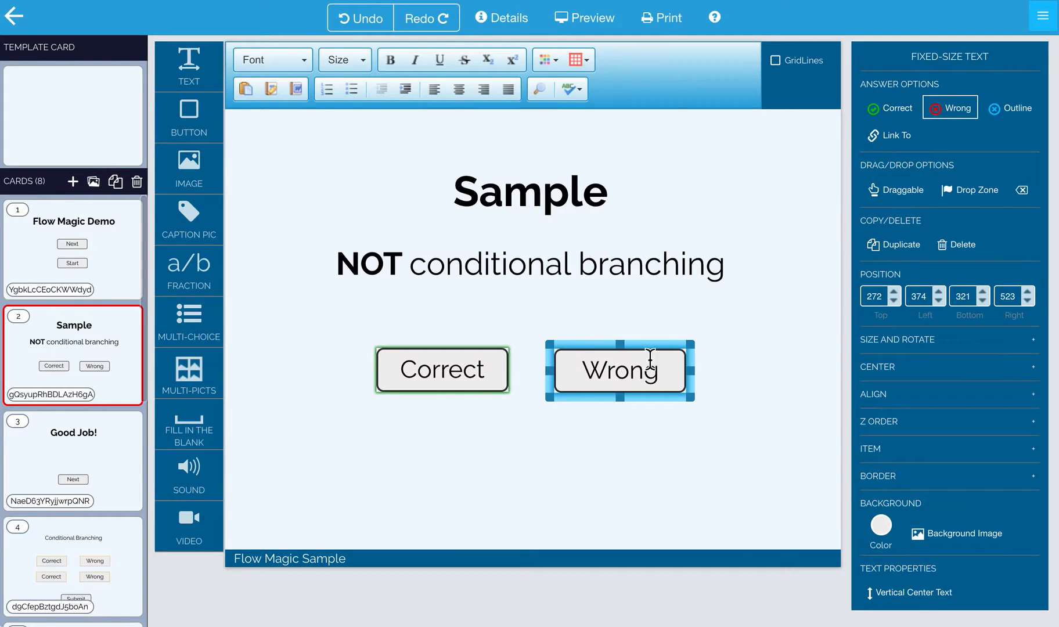
{"action": "mouse_move", "coordinate": [938, 139]}
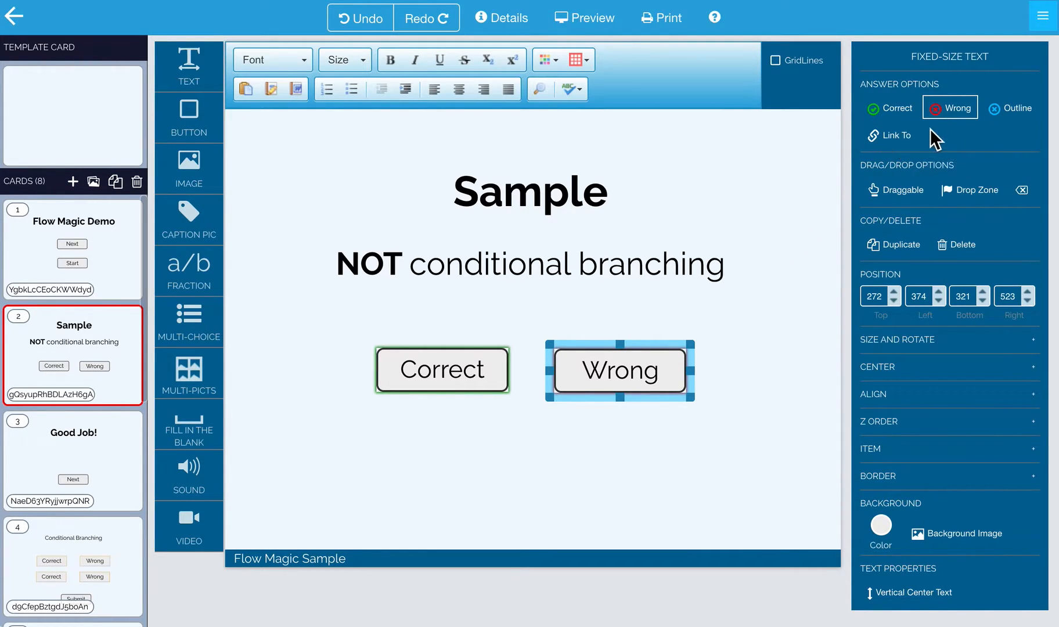
{"action": "mouse_move", "coordinate": [896, 135]}
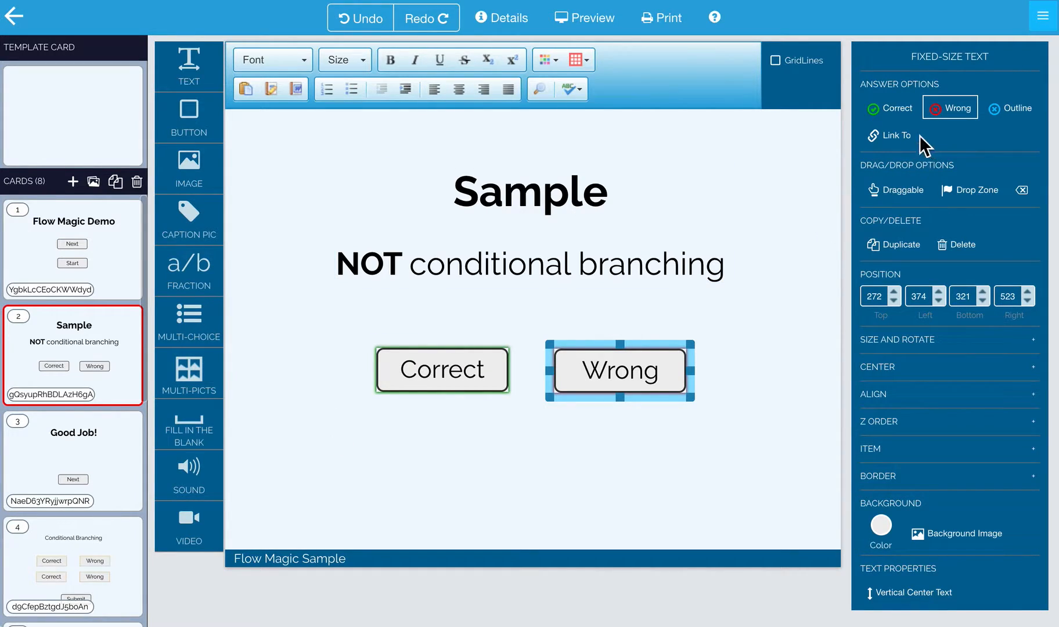
{"action": "left_click", "coordinate": [895, 134]}
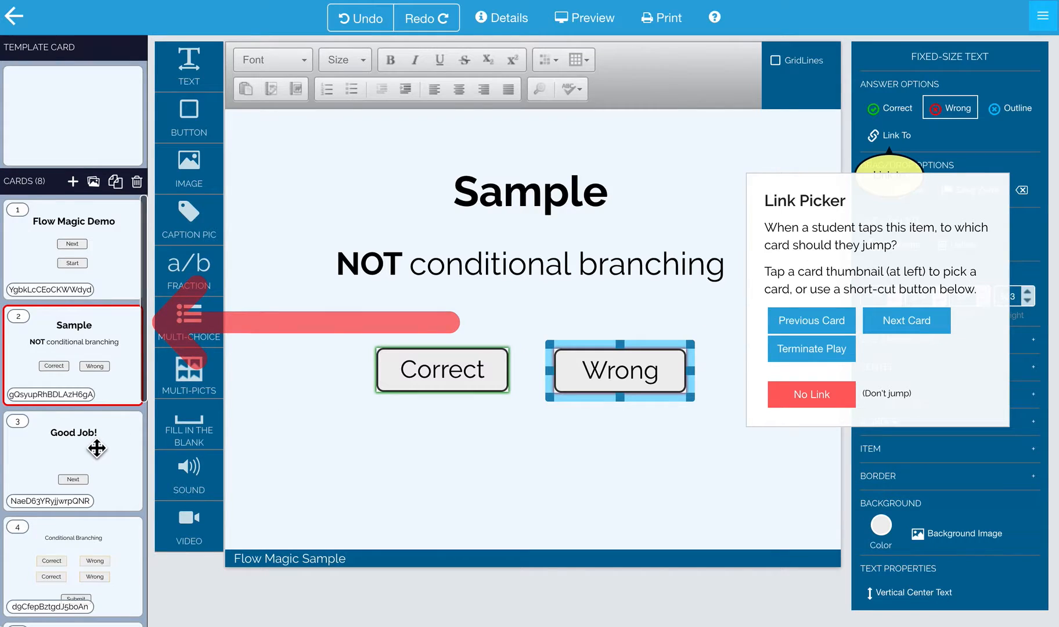
- Link Wrong to the 'Sorry… wrong answer' card and move on to the Conditional Branching card
{"action": "scroll", "scroll_direction": "down", "scroll_amount": 3}
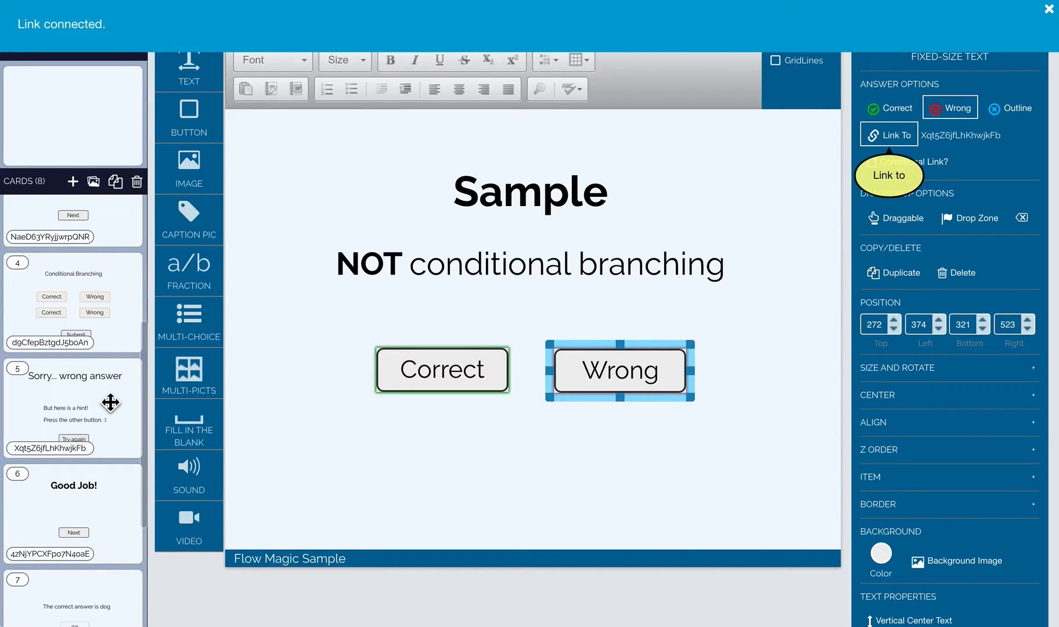
{"action": "mouse_move", "coordinate": [435, 348]}
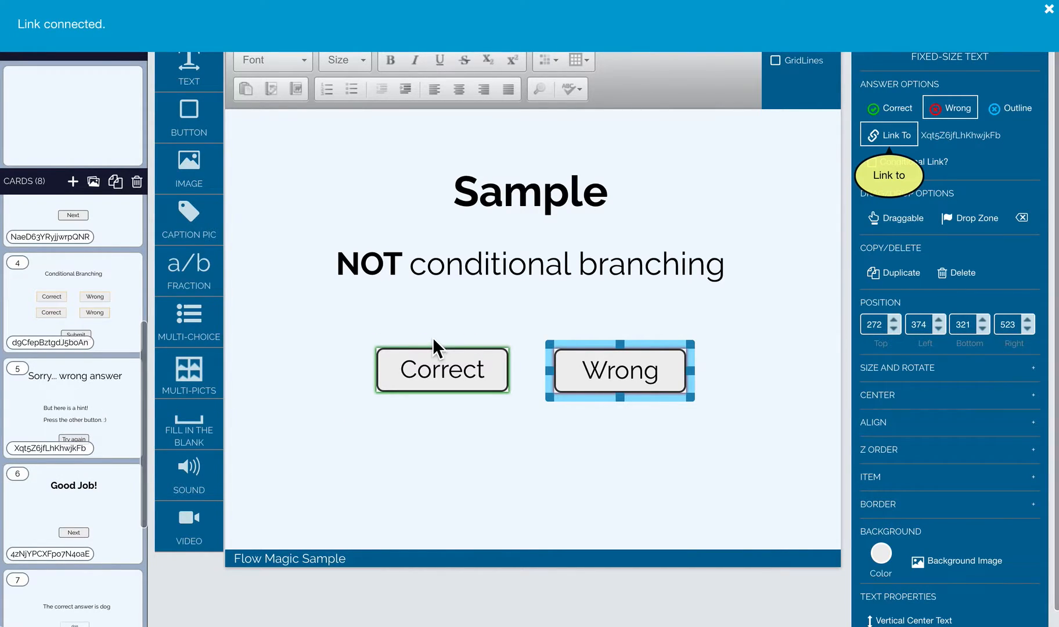
{"action": "left_click", "coordinate": [1049, 10]}
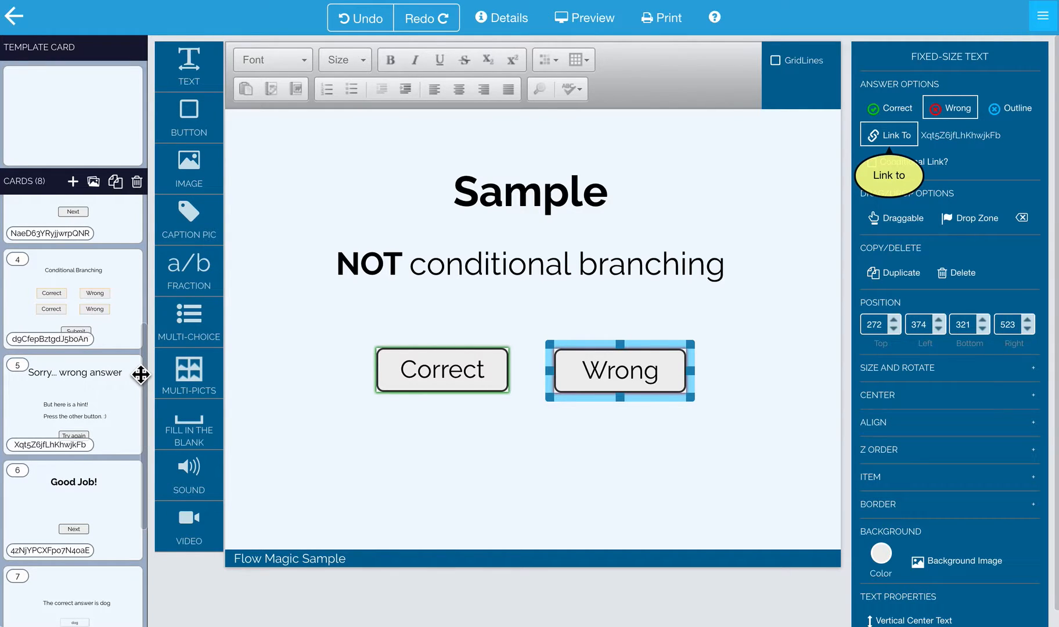
{"action": "scroll", "scroll_direction": "down", "scroll_amount": 3}
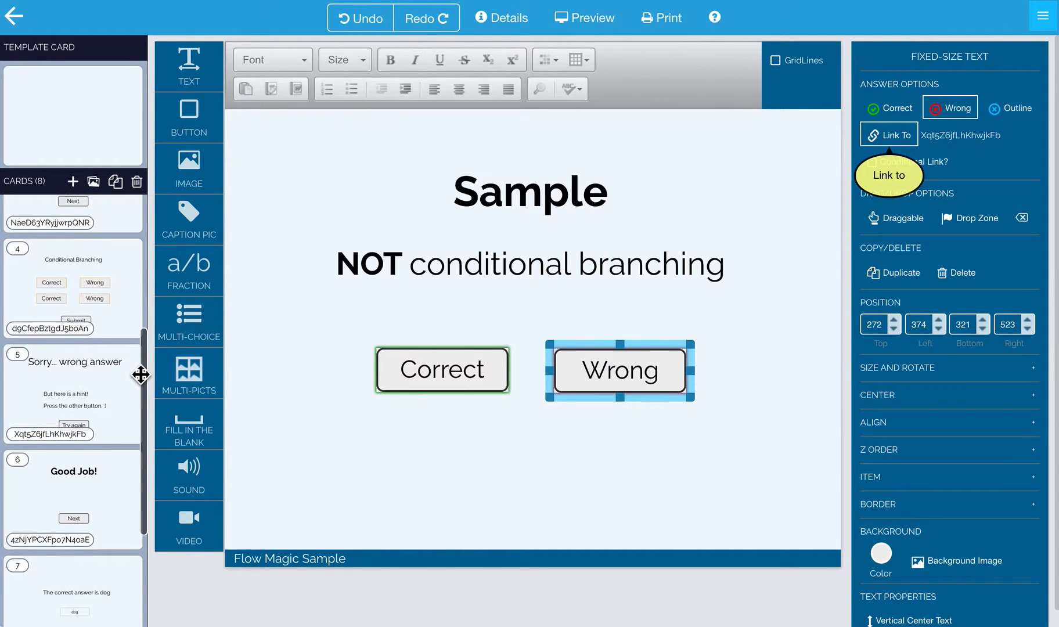
{"action": "scroll", "scroll_direction": "down", "scroll_amount": 3}
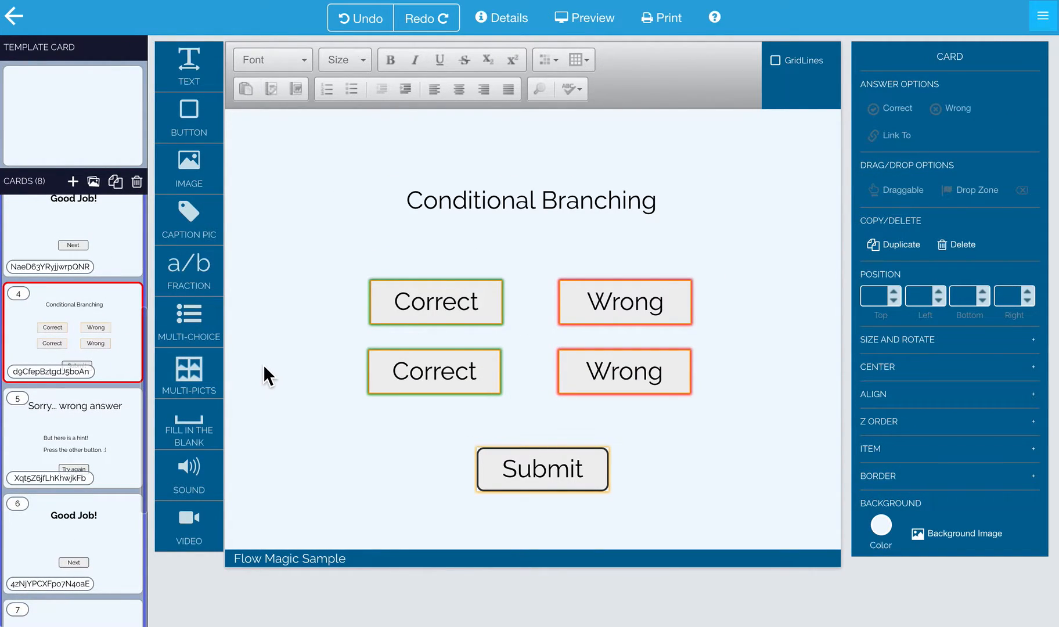
- Relabel the two Wrong answers as 'No' and 'Nope', then start the preview
{"action": "left_click", "coordinate": [435, 371]}
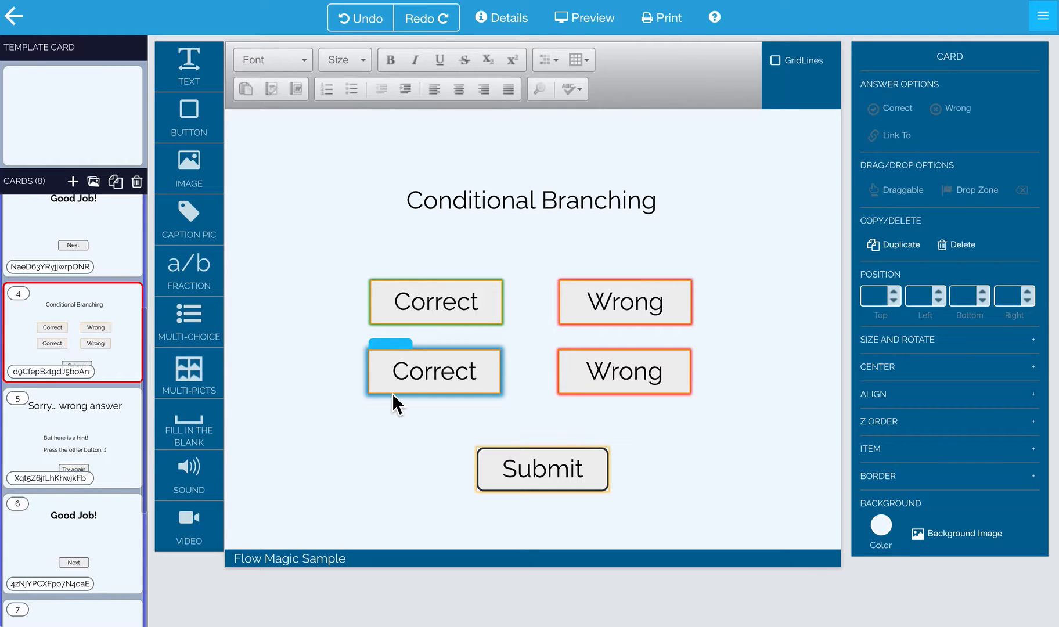
{"action": "double_click", "coordinate": [624, 302]}
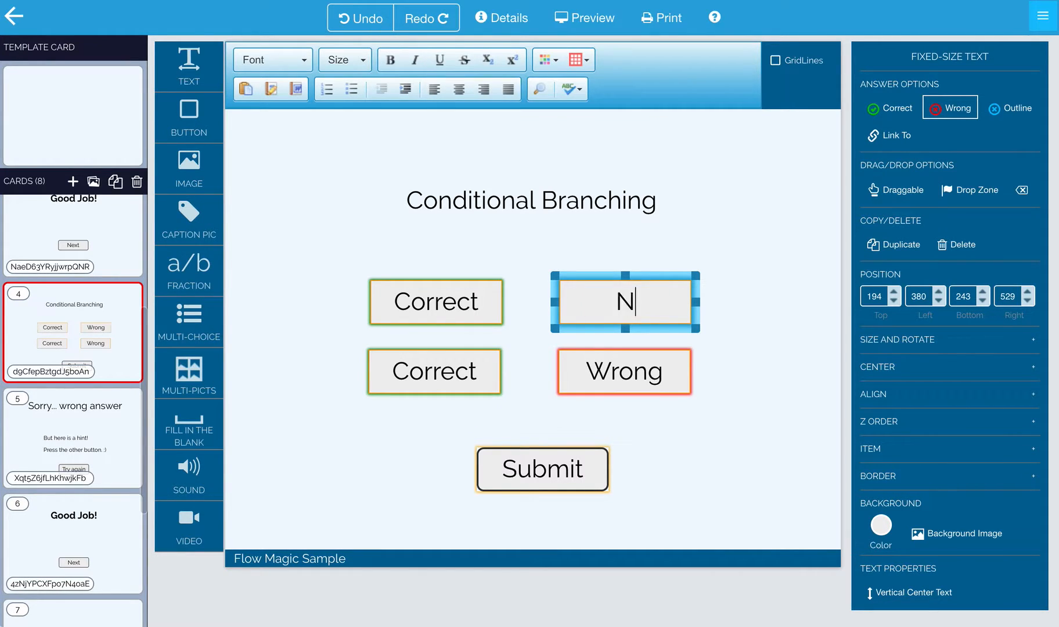
{"action": "left_click", "coordinate": [624, 370]}
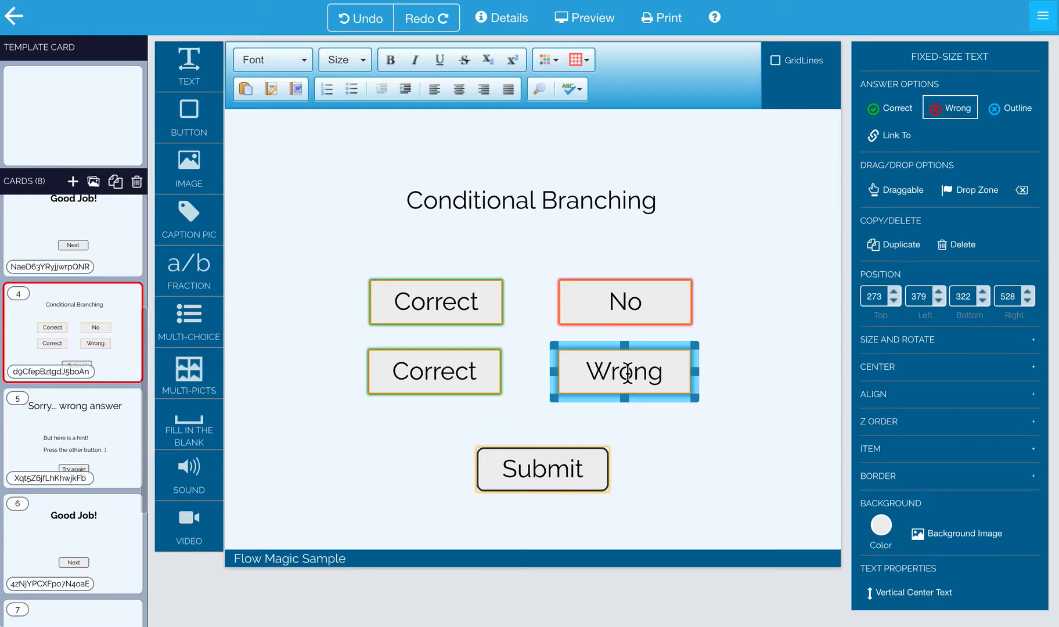
{"action": "type", "text": "Nop."}
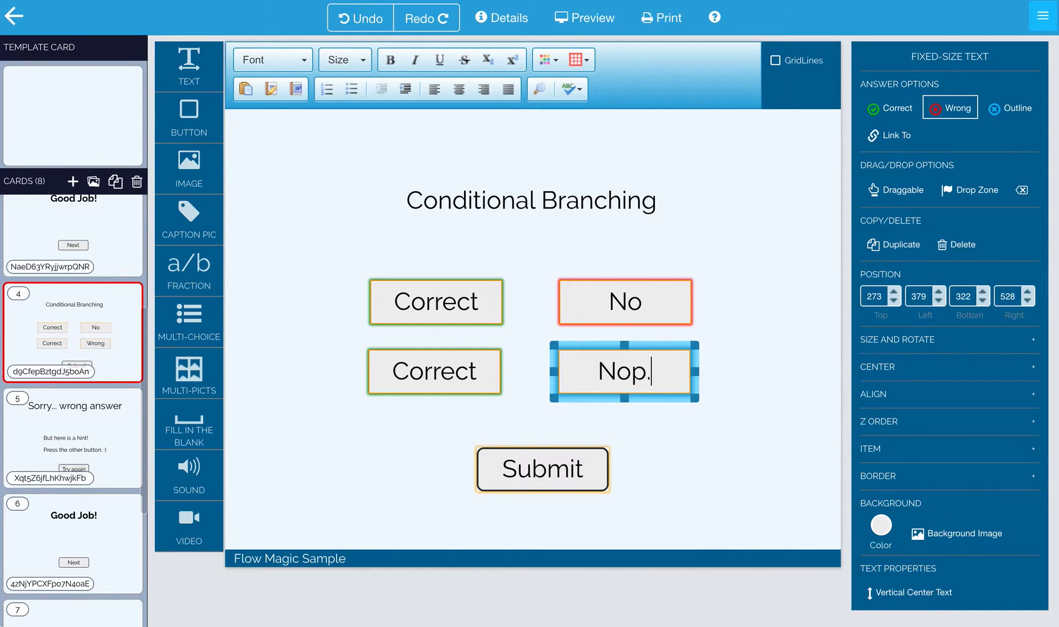
{"action": "type", "text": "e"}
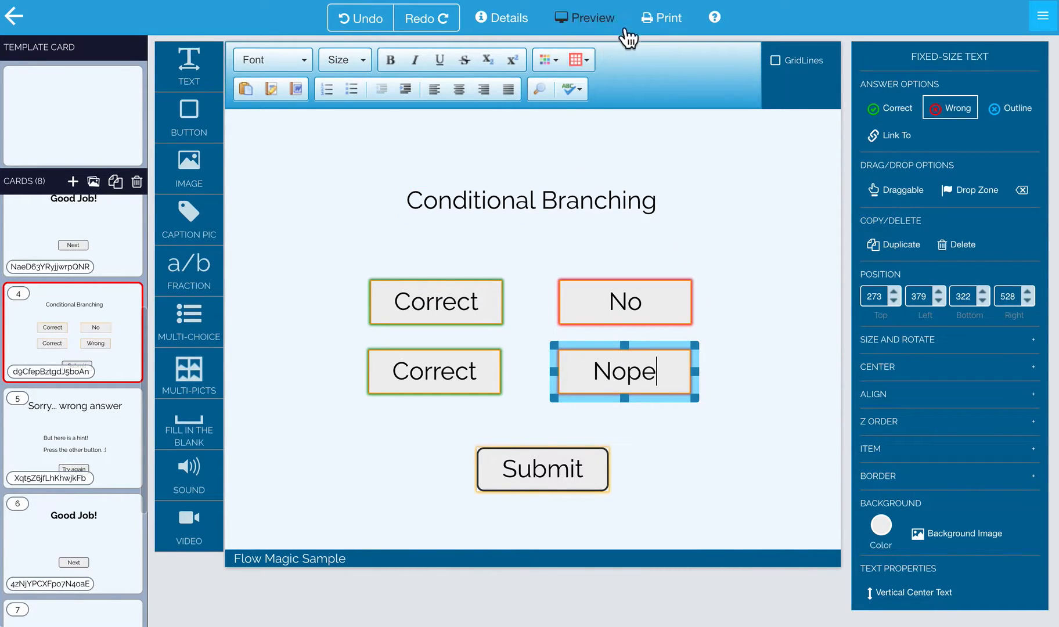
{"action": "mouse_move", "coordinate": [608, 31]}
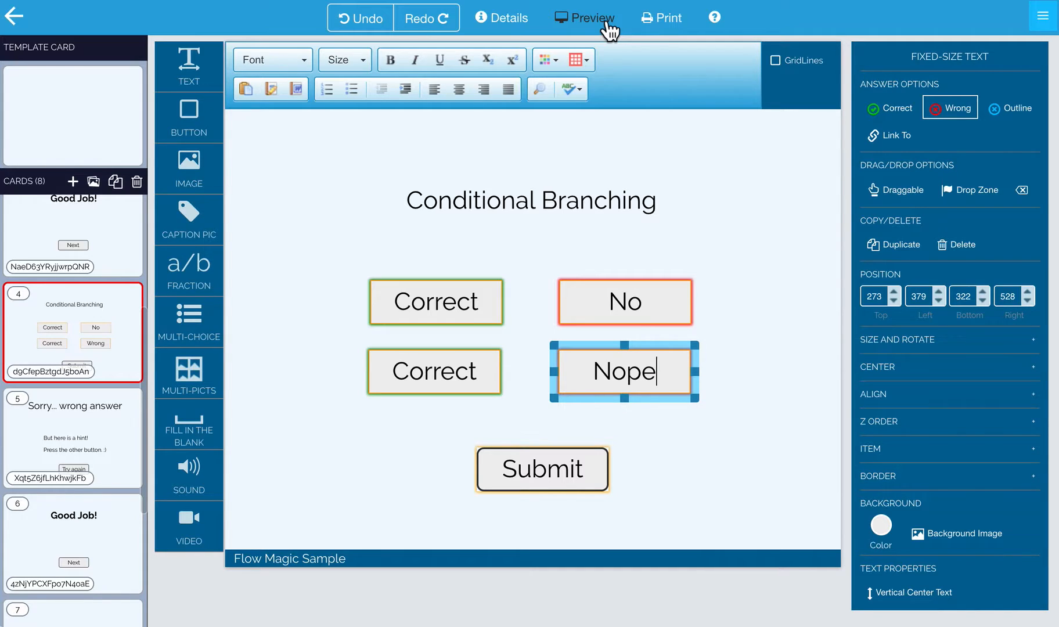
{"action": "left_click", "coordinate": [592, 17]}
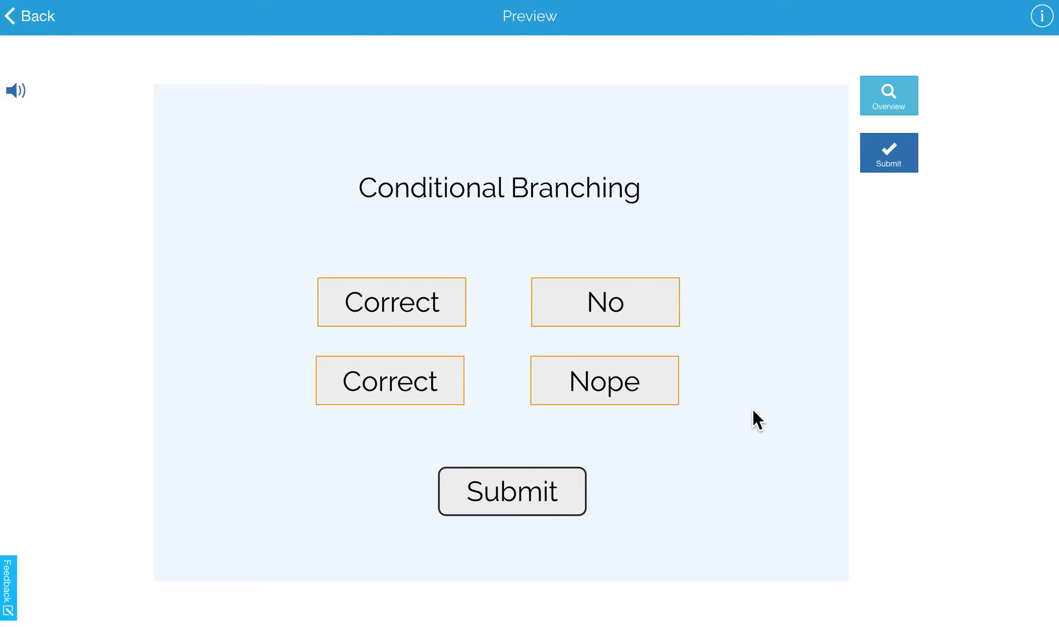
{"action": "mouse_move", "coordinate": [808, 470]}
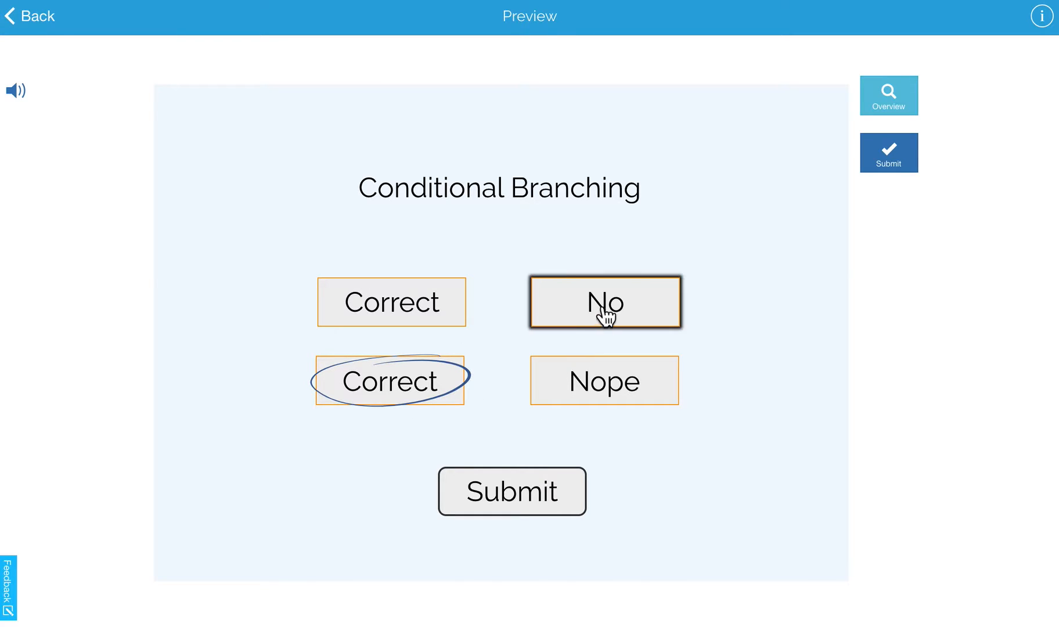
- Submit a pick including No and land on the wrong-answer hint card
{"action": "left_click", "coordinate": [605, 302]}
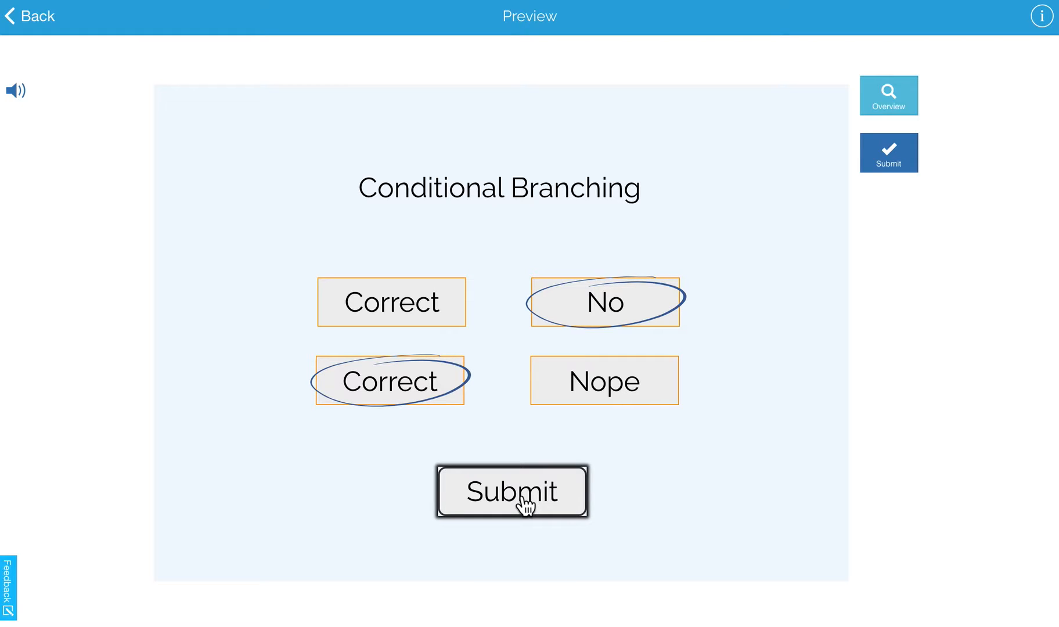
{"action": "left_click", "coordinate": [511, 490]}
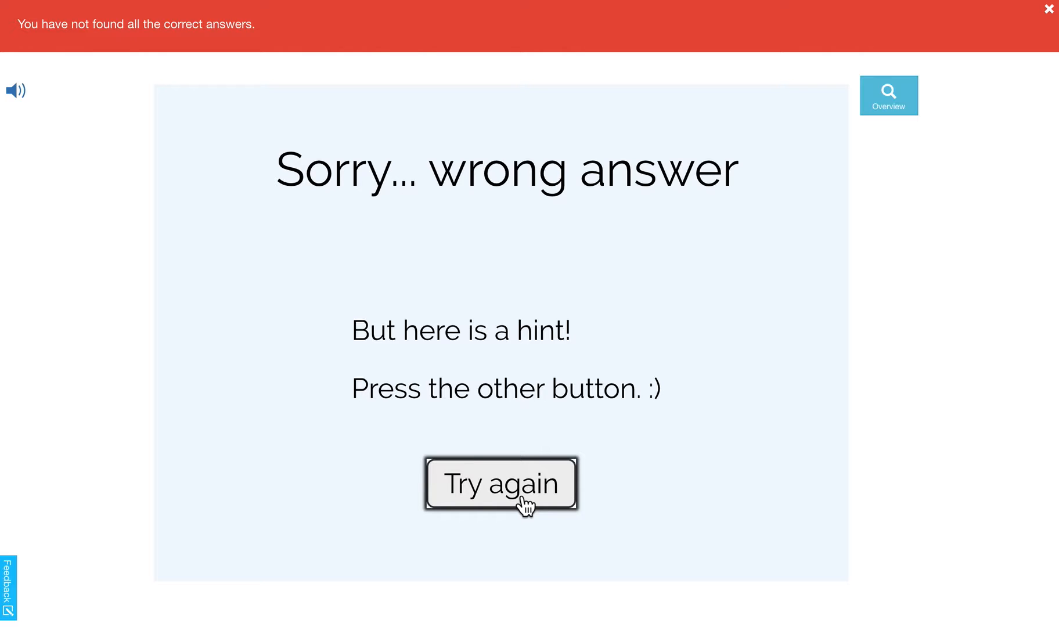
{"action": "mouse_move", "coordinate": [488, 198]}
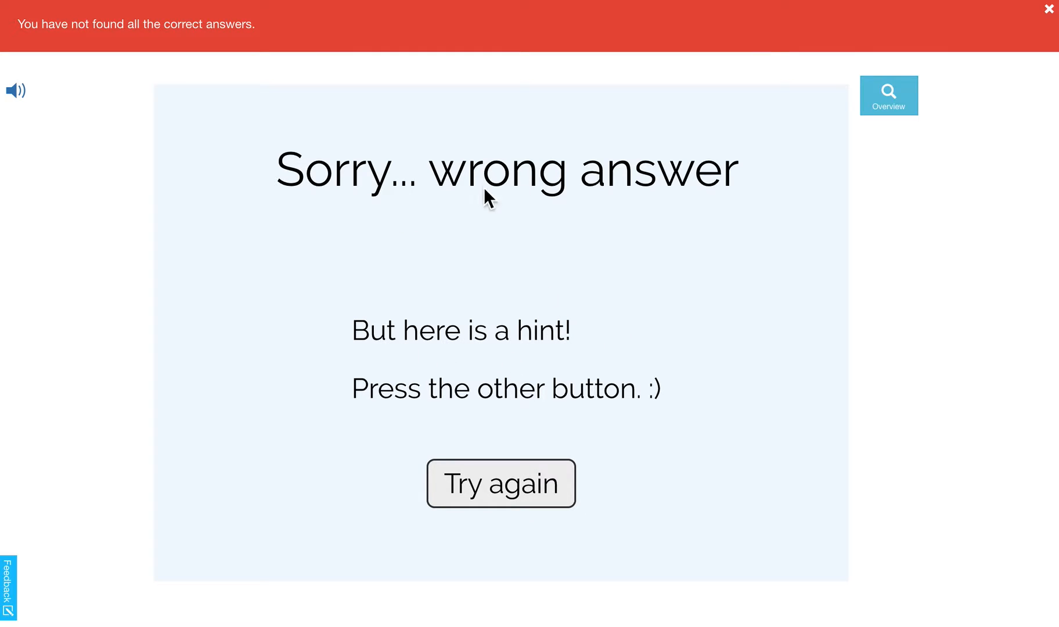
{"action": "left_click", "coordinate": [1049, 9]}
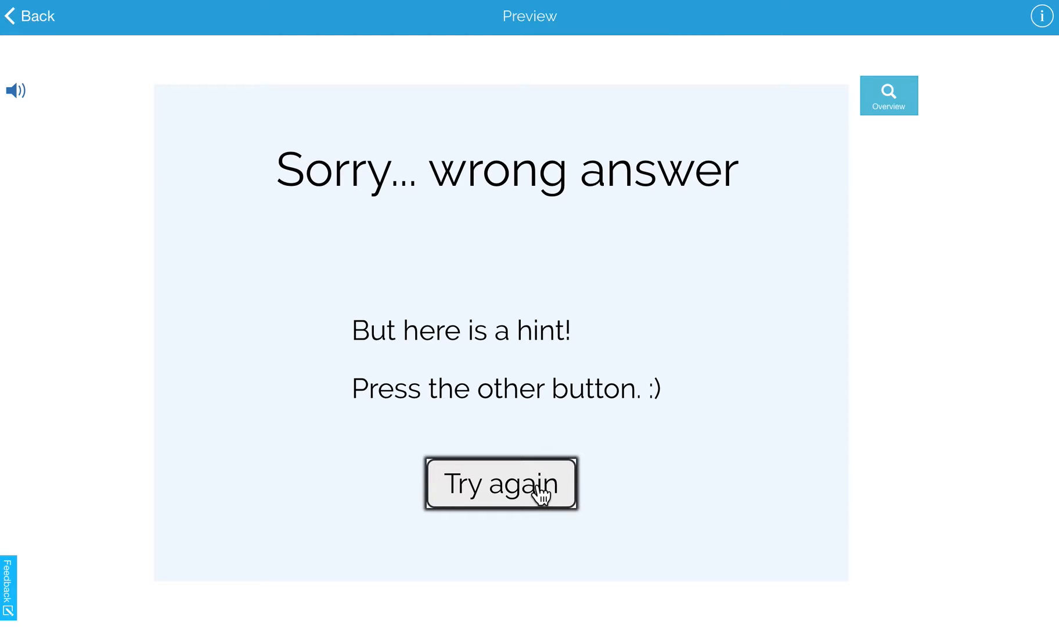
- Try again, choose both Correct answers and submit to reach Good Job!
{"action": "left_click", "coordinate": [501, 482]}
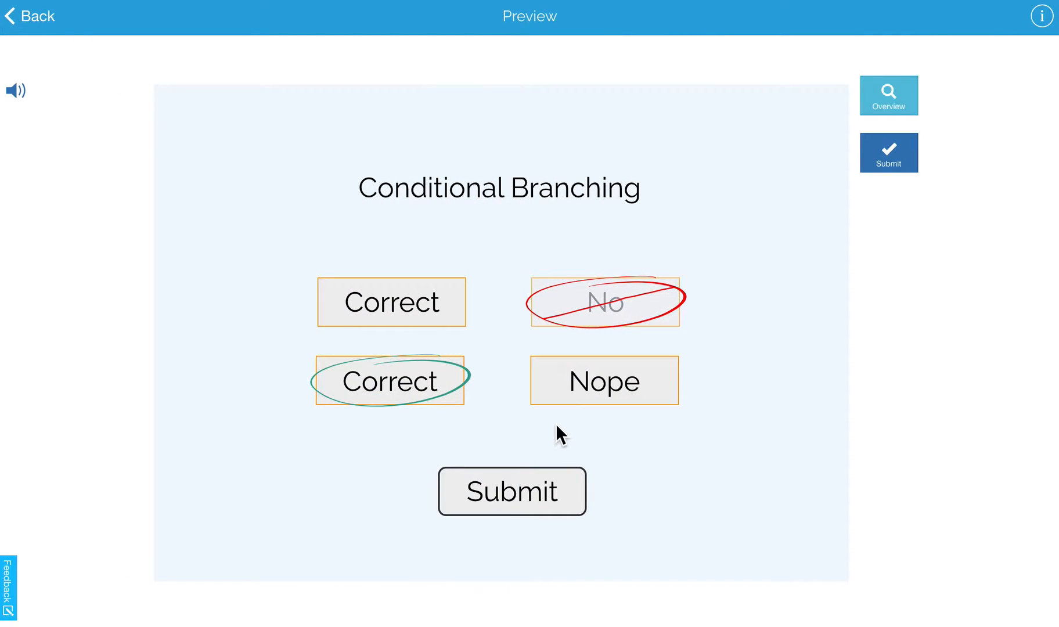
{"action": "left_click", "coordinate": [603, 381]}
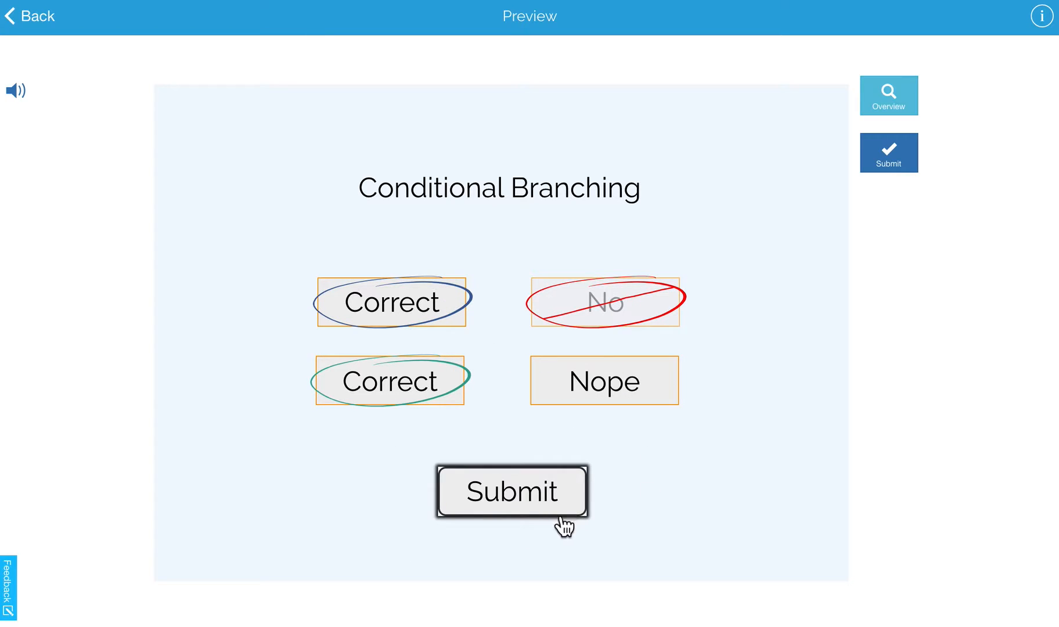
{"action": "left_click", "coordinate": [513, 491]}
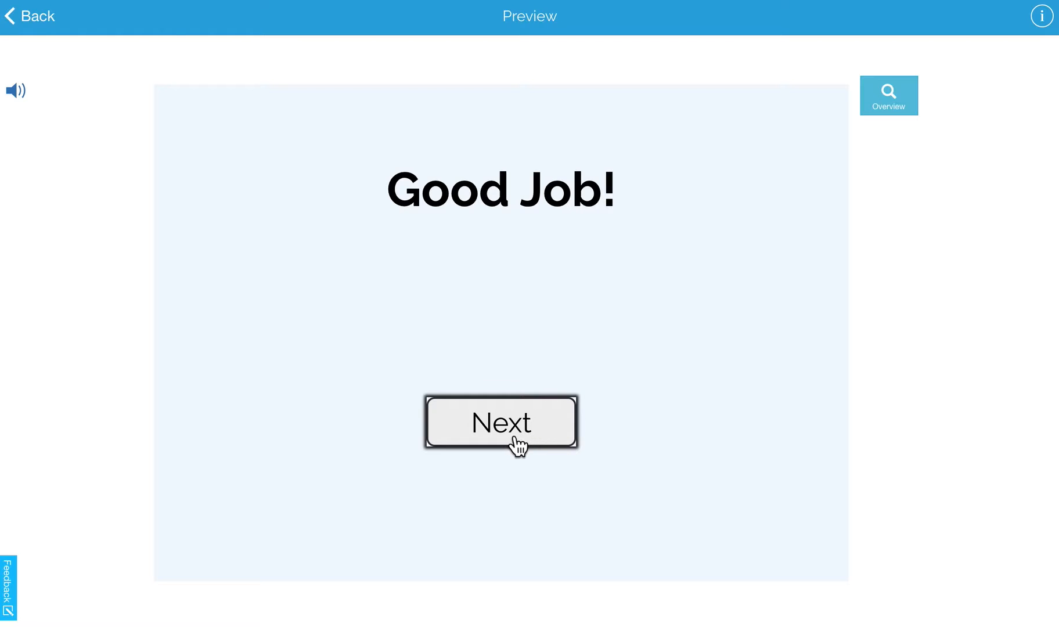
{"action": "mouse_move", "coordinate": [506, 456]}
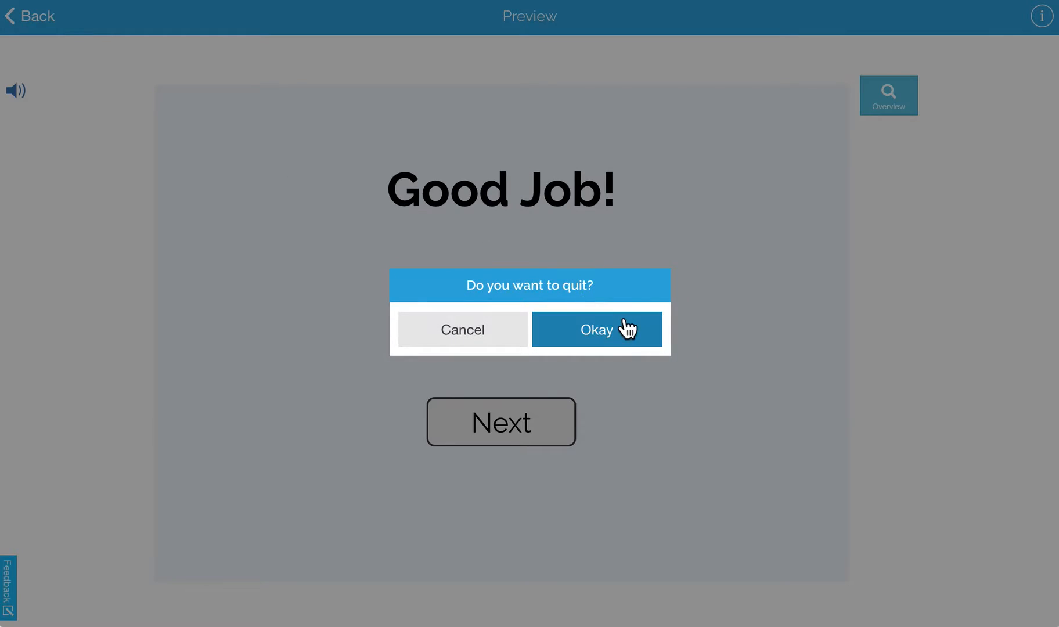
- Quit the preview, select Submit and toggle Conditional Link off and on so it links to Good Job and the Sorry card when wrong
{"action": "left_click", "coordinate": [596, 330]}
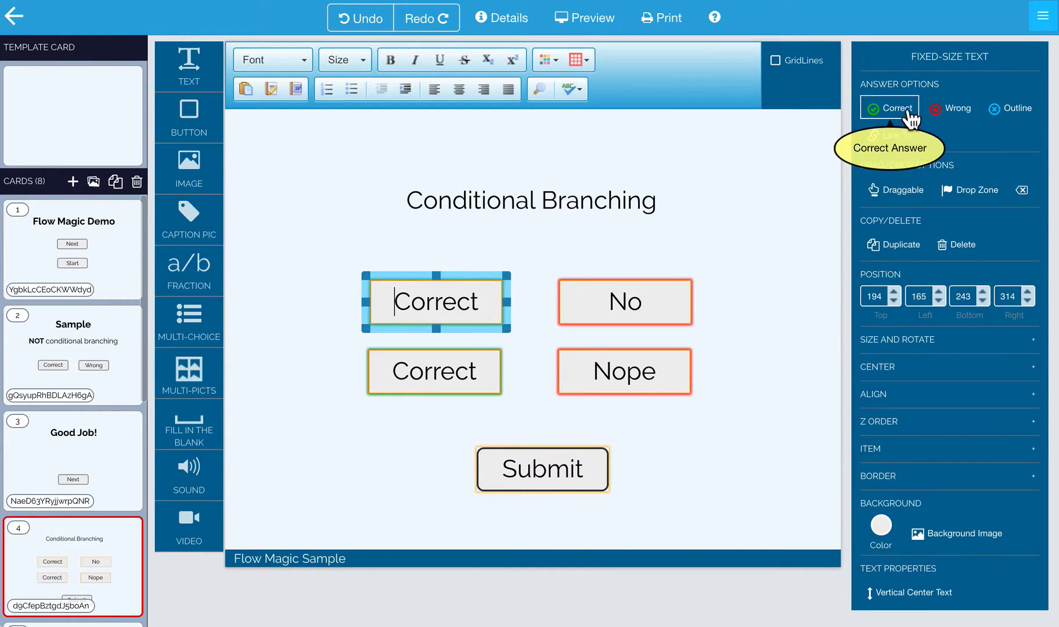
{"action": "left_click", "coordinate": [541, 469]}
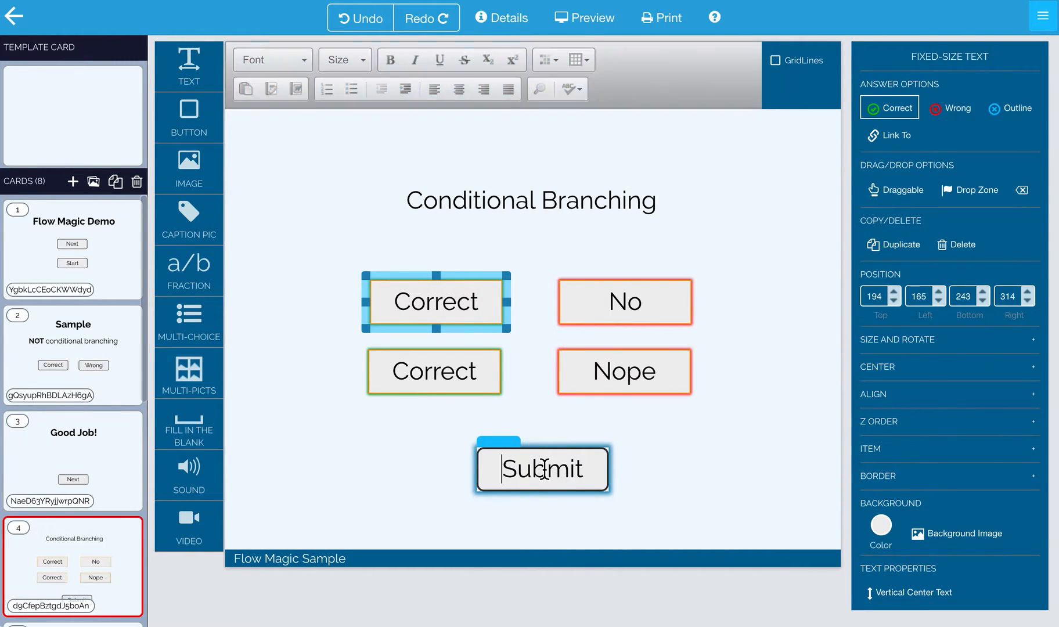
{"action": "left_click", "coordinate": [541, 469]}
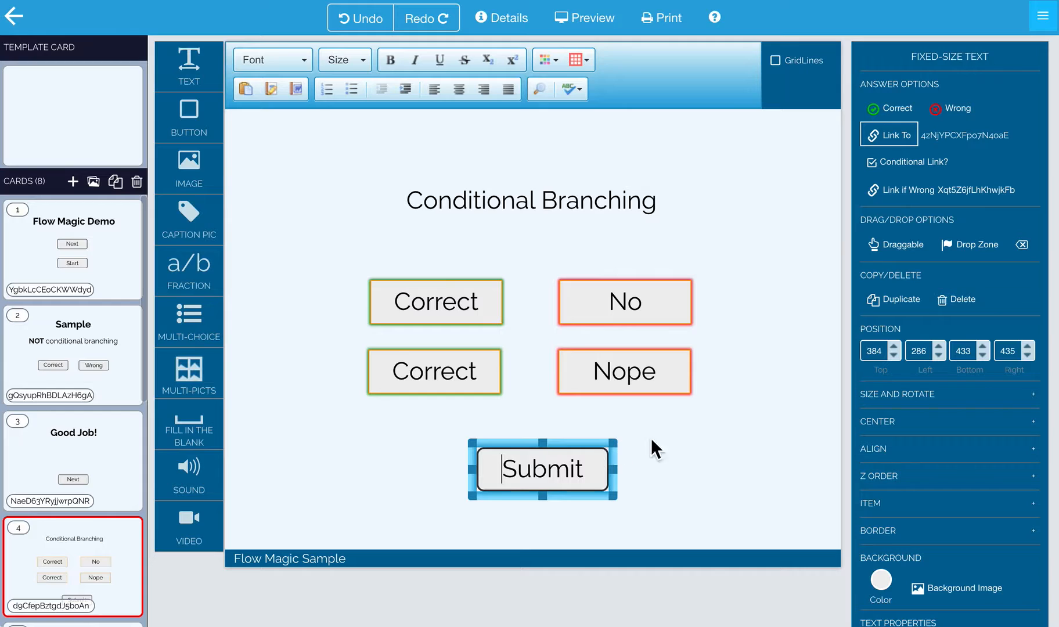
{"action": "mouse_move", "coordinate": [888, 178]}
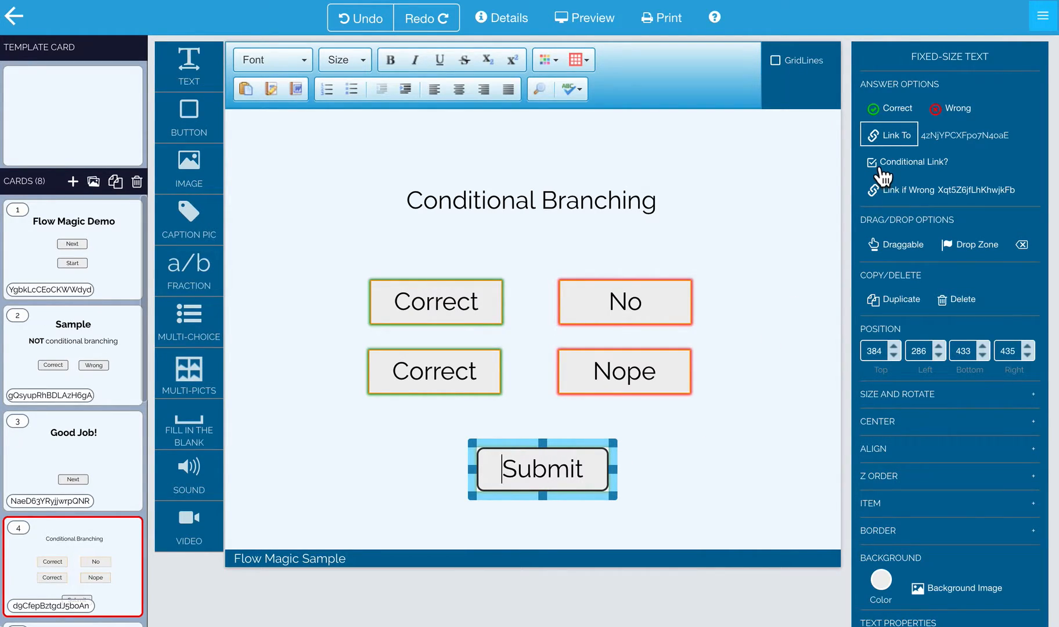
{"action": "left_click", "coordinate": [887, 161]}
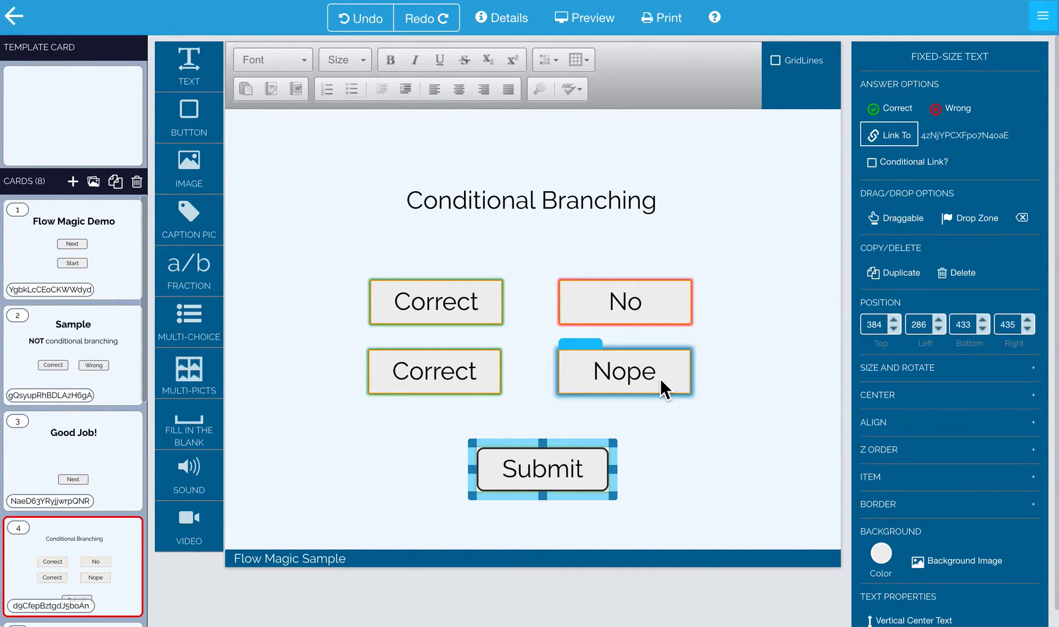
{"action": "mouse_move", "coordinate": [672, 390]}
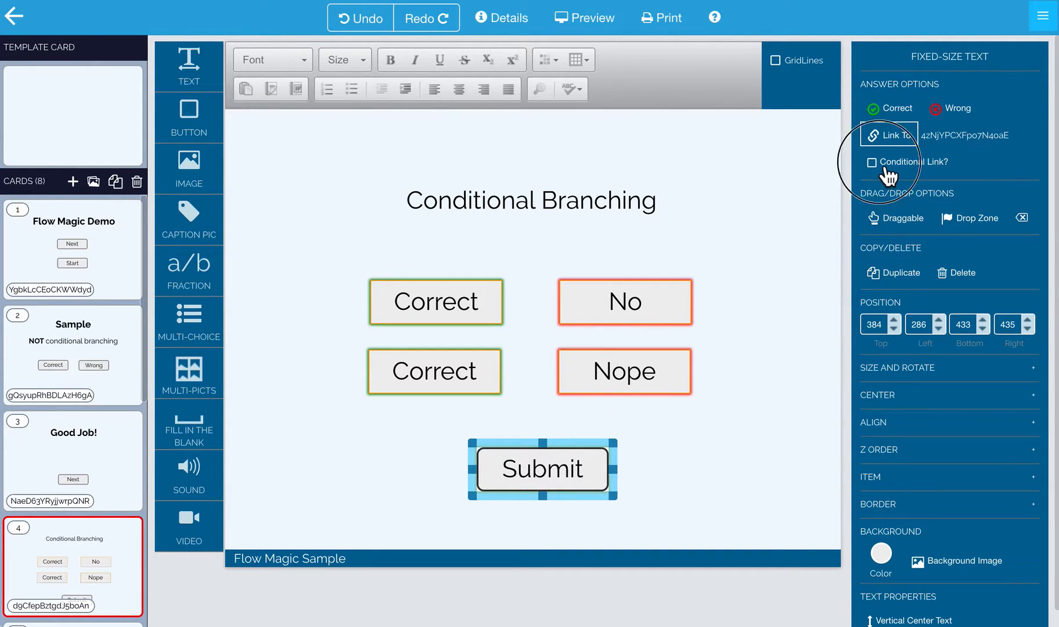
{"action": "left_click", "coordinate": [872, 162]}
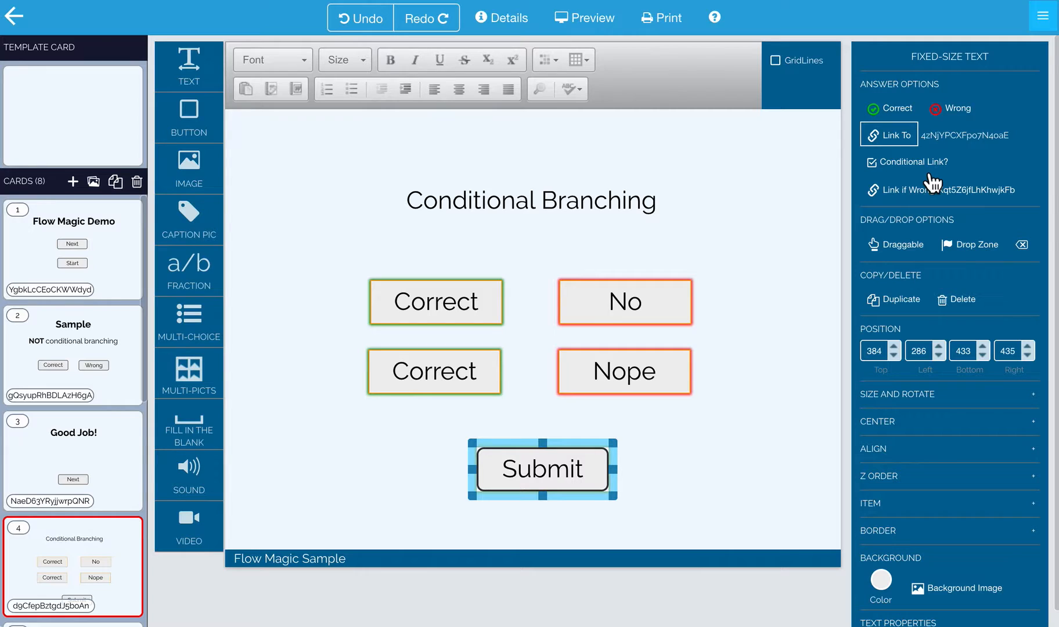
{"action": "mouse_move", "coordinate": [973, 156]}
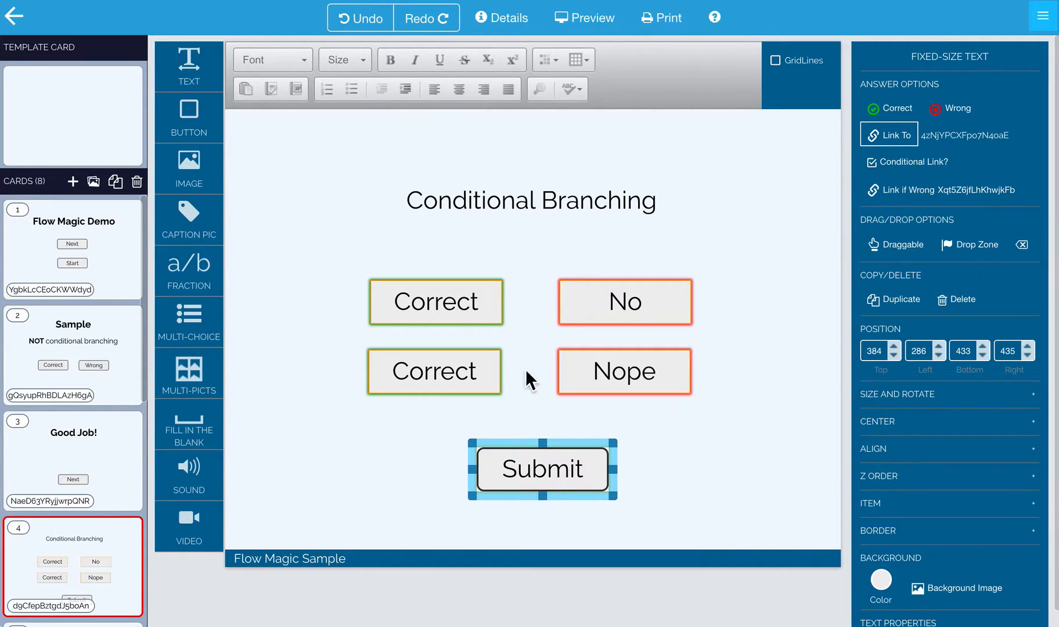
{"action": "mouse_move", "coordinate": [653, 424]}
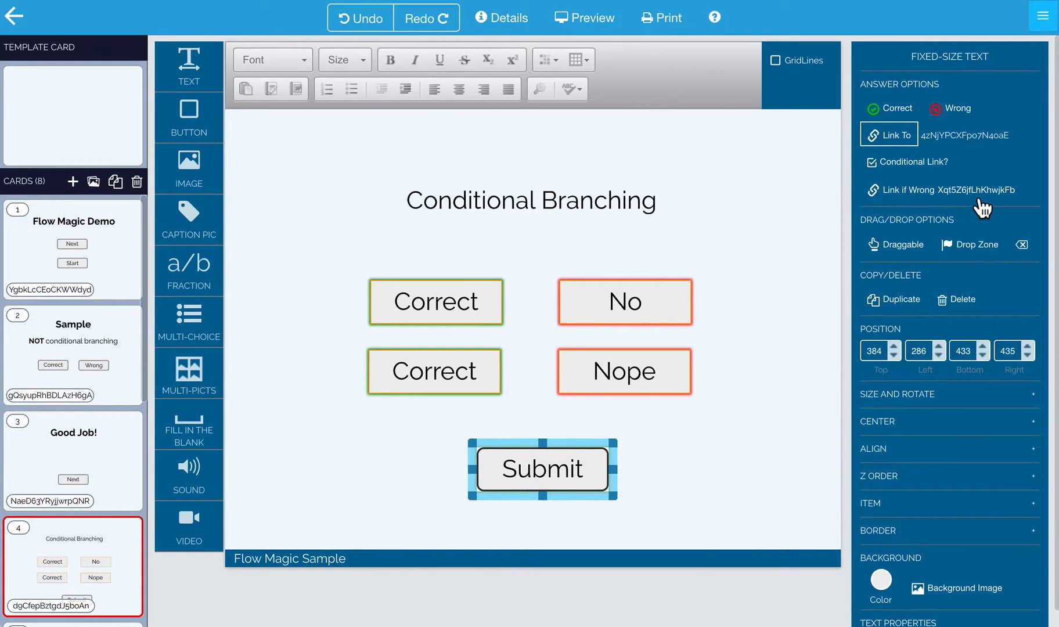
{"action": "mouse_move", "coordinate": [1003, 201]}
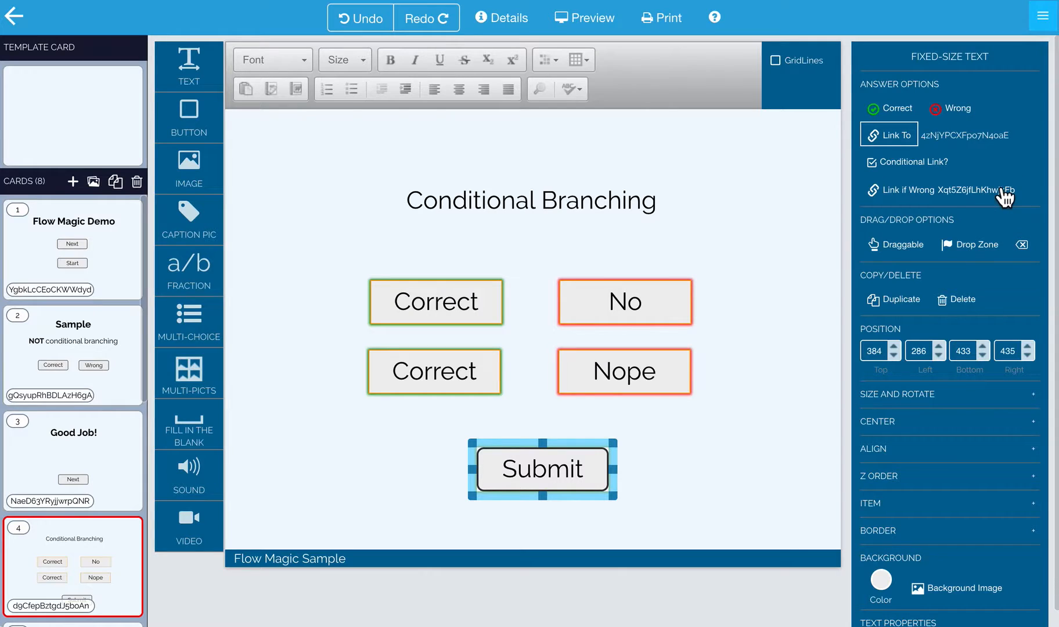
{"action": "scroll", "scroll_direction": "down", "scroll_amount": 3}
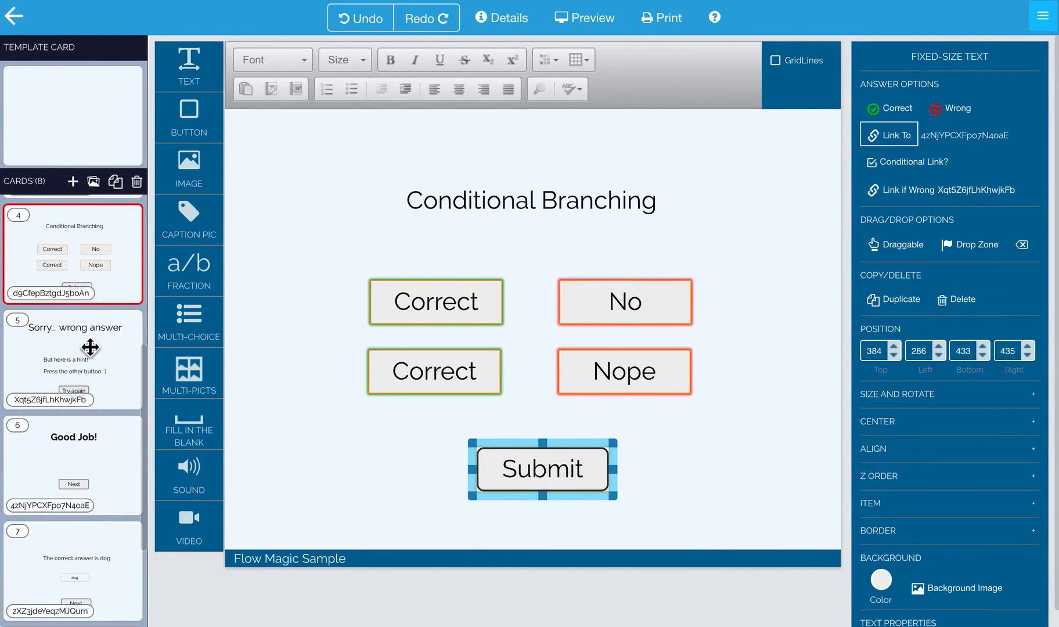
- Open the dog card, link its Next button to the Next Card and enable Conditional Link
{"action": "left_click", "coordinate": [73, 358]}
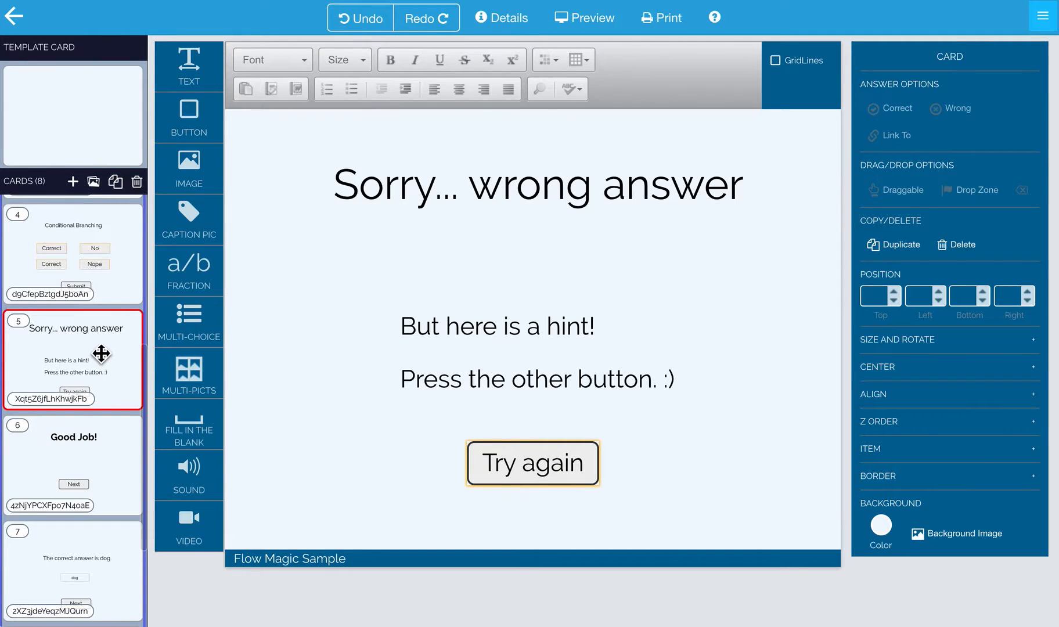
{"action": "scroll", "scroll_direction": "down", "scroll_amount": 3}
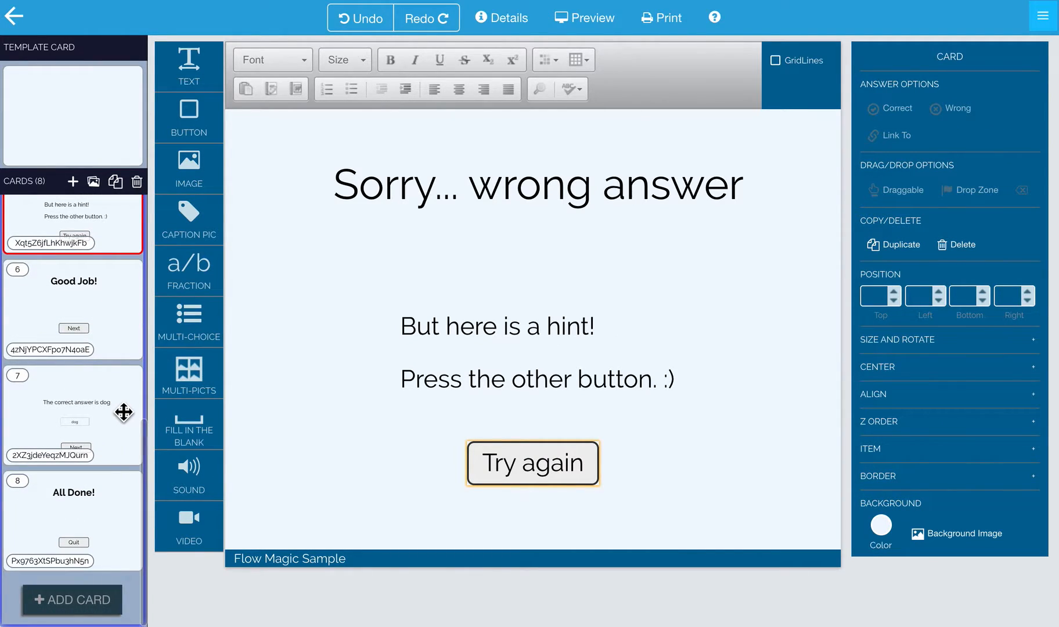
{"action": "left_click", "coordinate": [73, 416]}
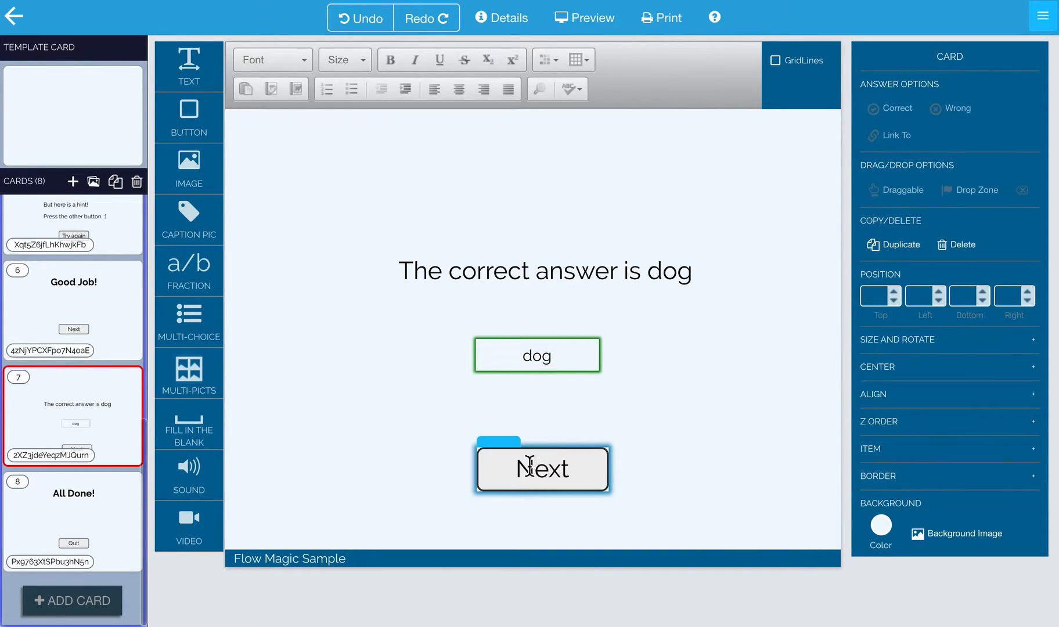
{"action": "left_click", "coordinate": [540, 469]}
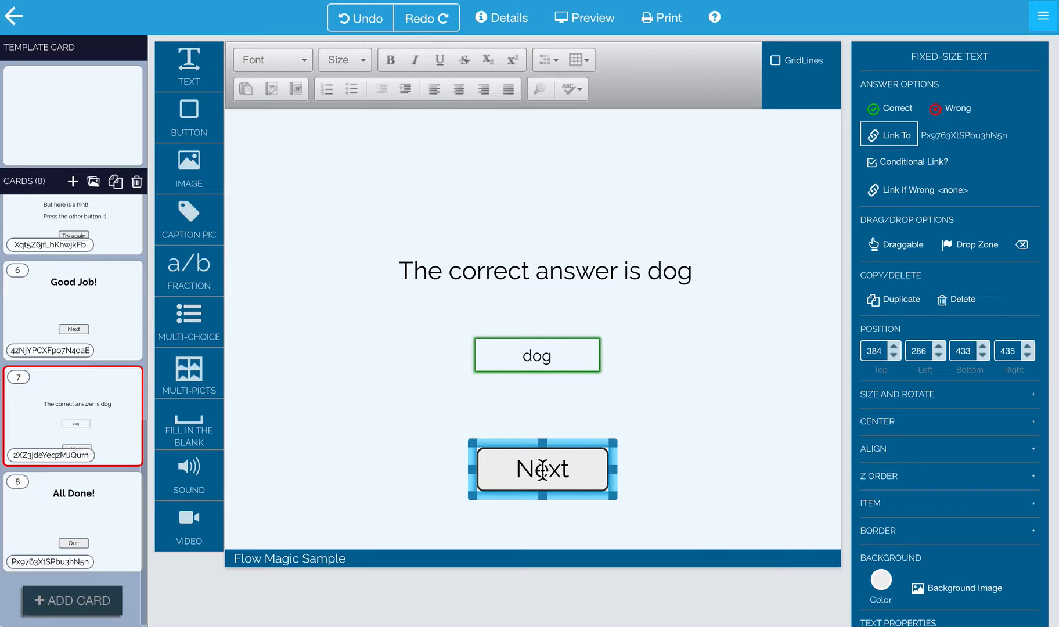
{"action": "mouse_move", "coordinate": [990, 129]}
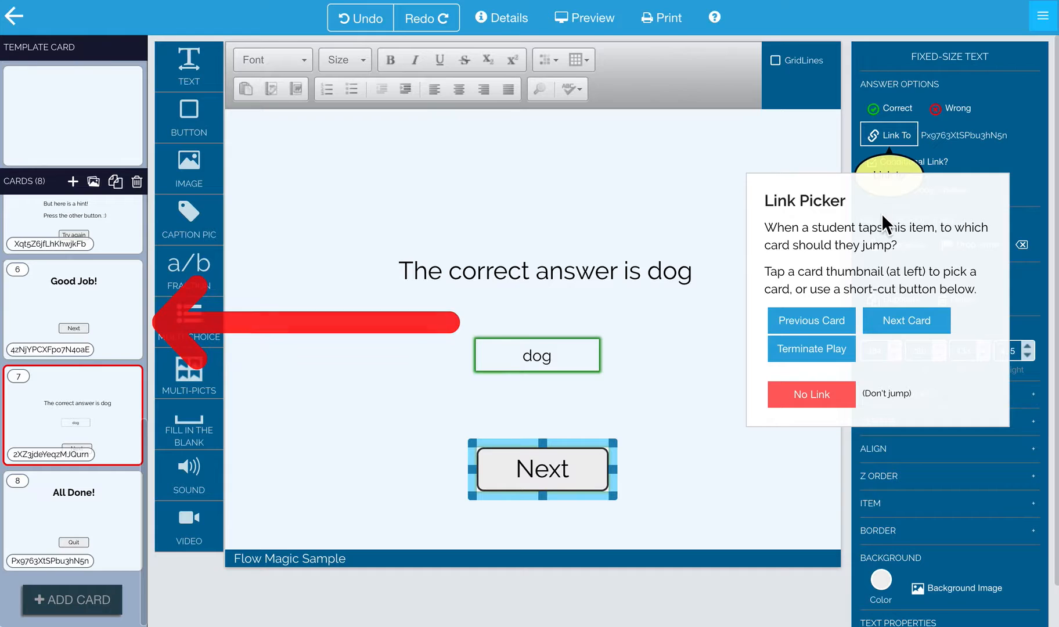
{"action": "left_click", "coordinate": [906, 319]}
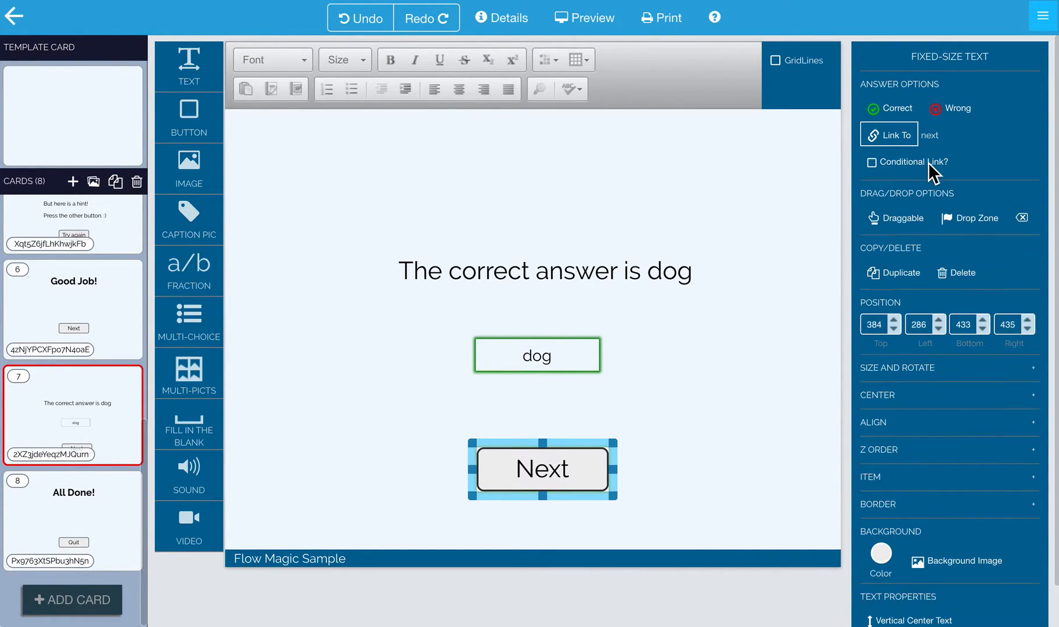
{"action": "left_click", "coordinate": [873, 161]}
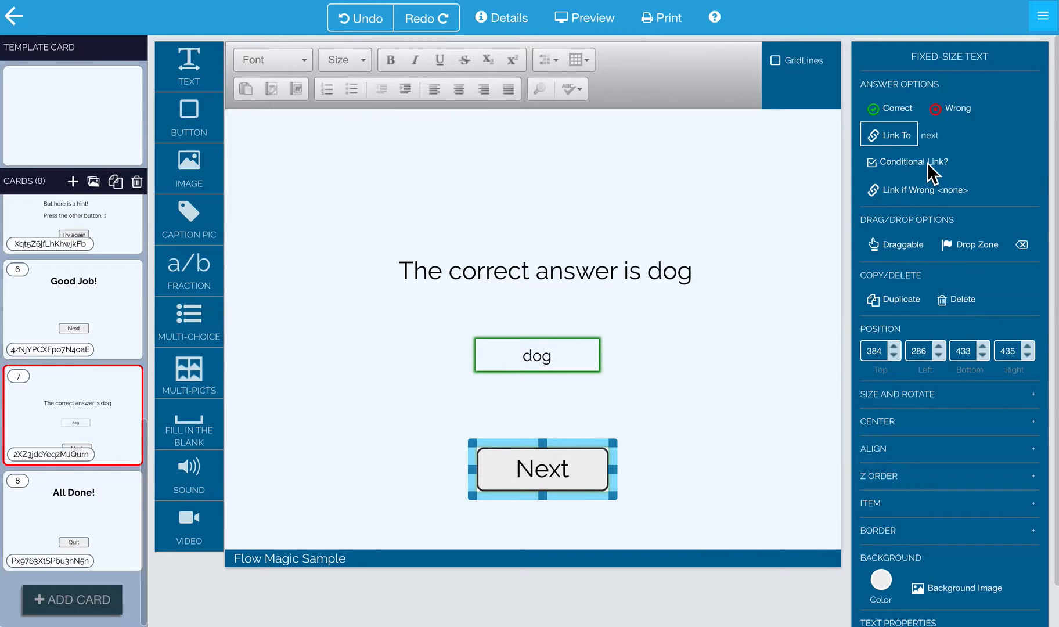
{"action": "mouse_move", "coordinate": [930, 203]}
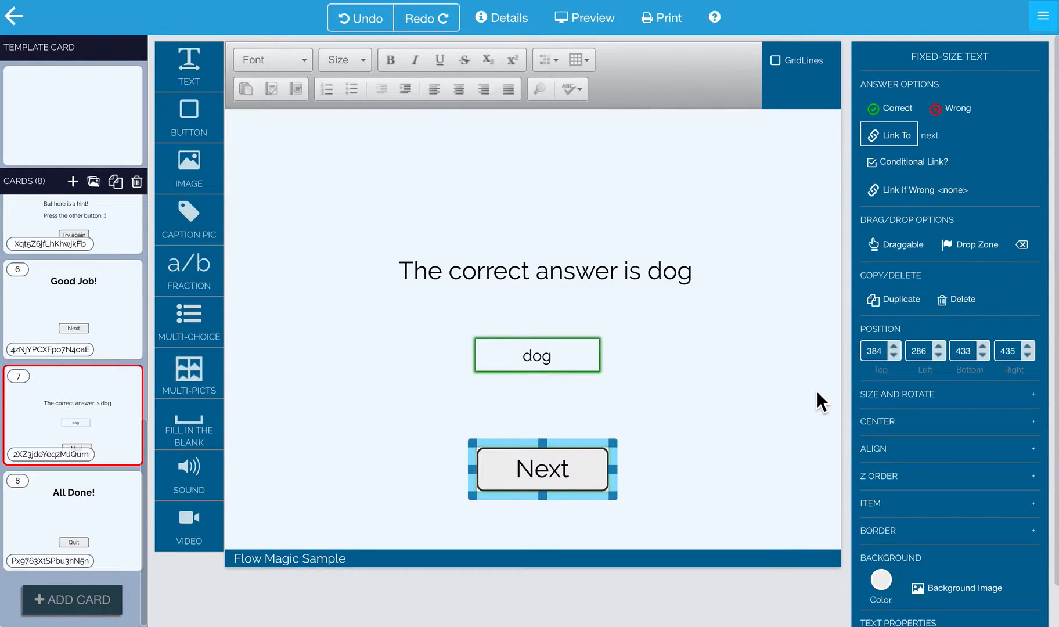
{"action": "mouse_move", "coordinate": [677, 112]}
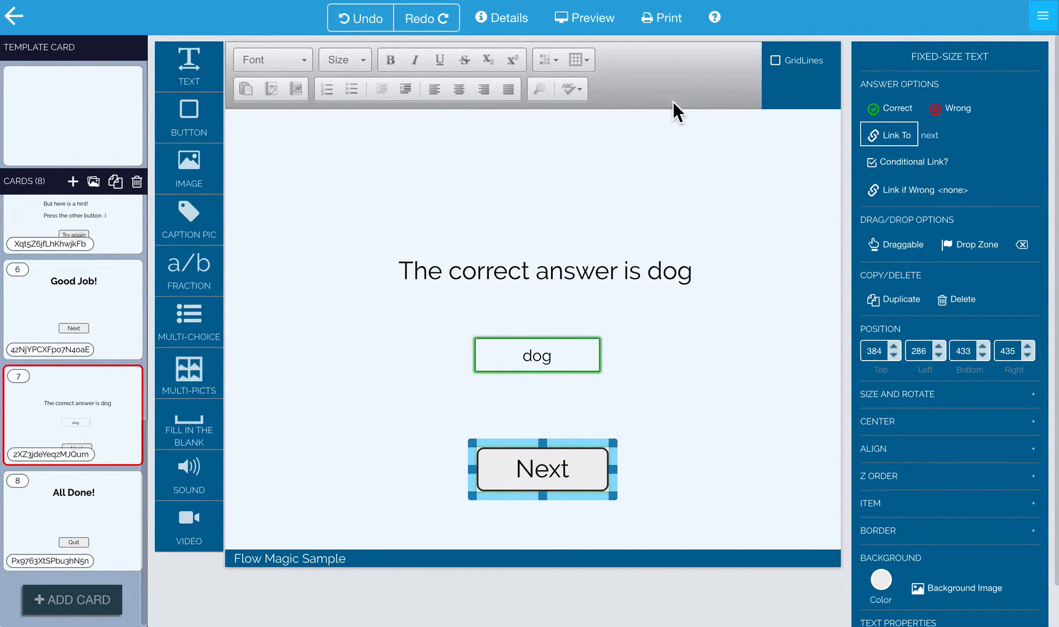
- In preview answer 'cat' and press Next to see it marked wrong
{"action": "left_click", "coordinate": [585, 18]}
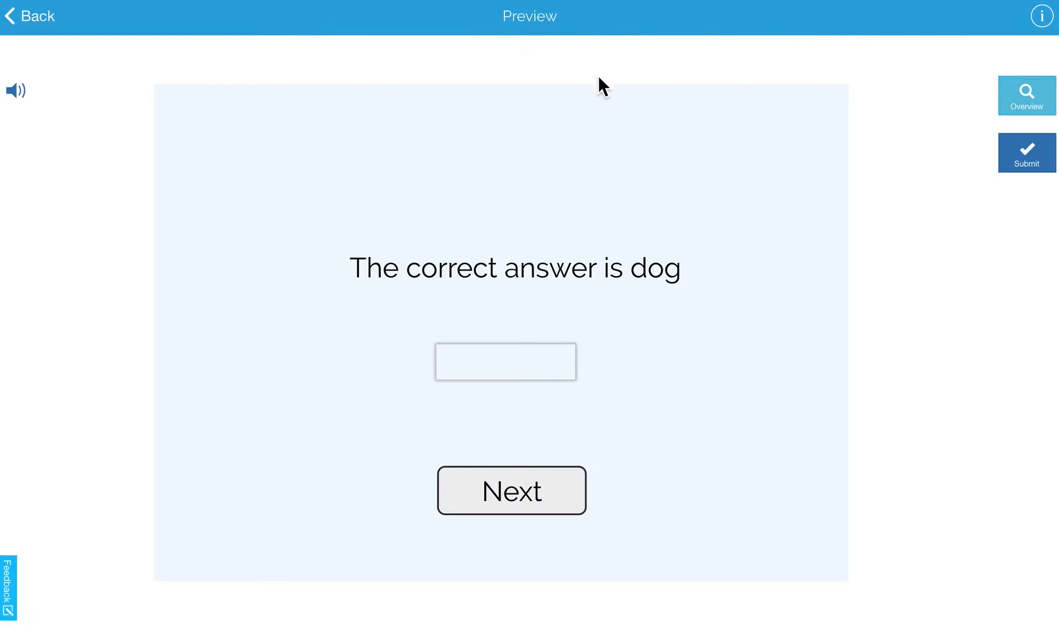
{"action": "left_click", "coordinate": [504, 361]}
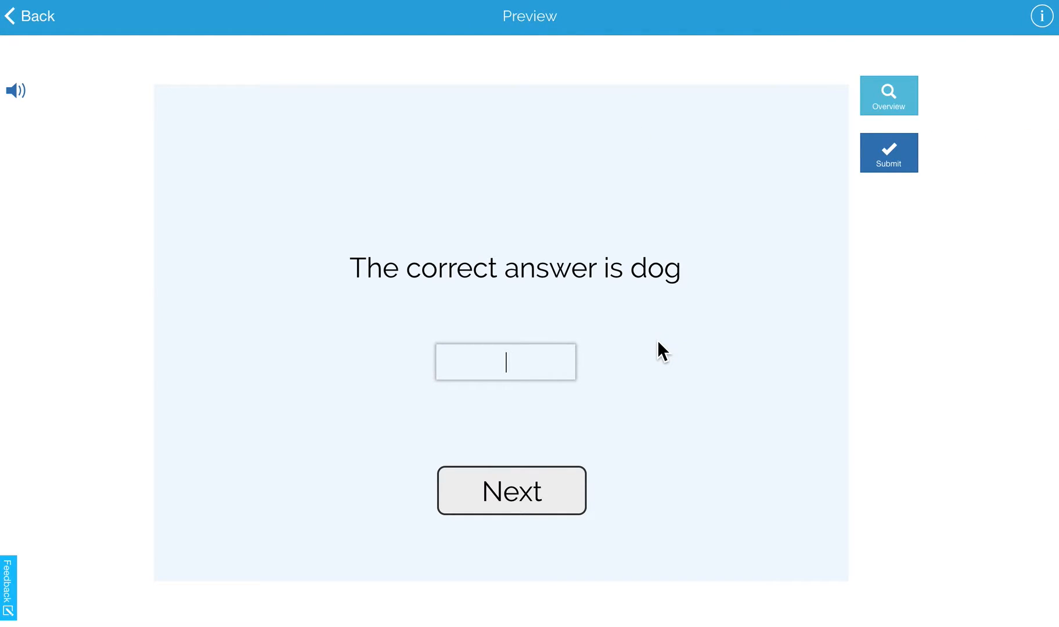
{"action": "type", "text": "cat"}
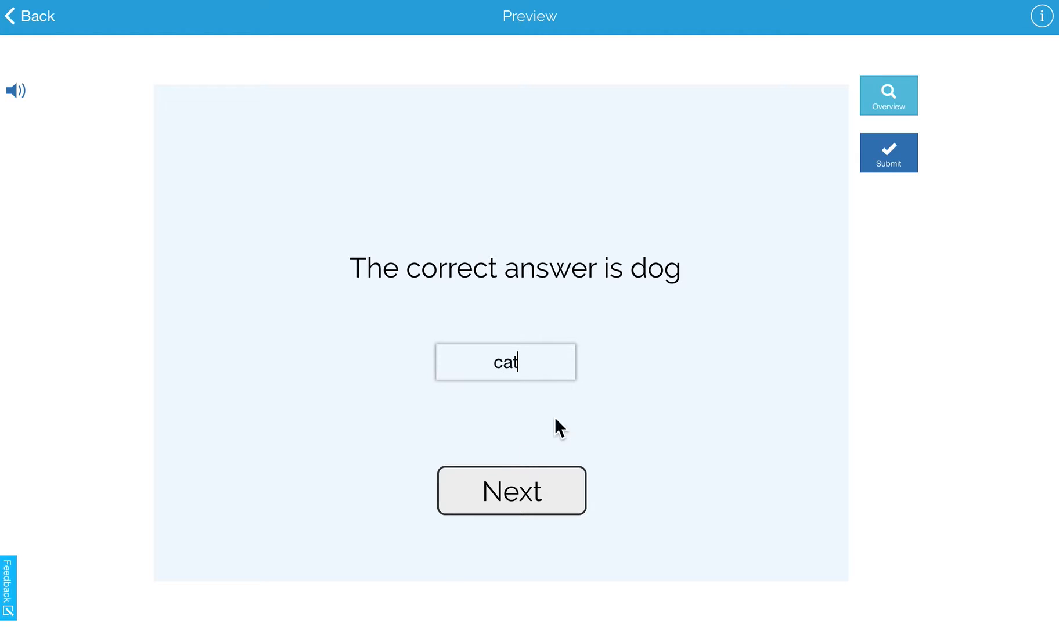
{"action": "left_click", "coordinate": [512, 490]}
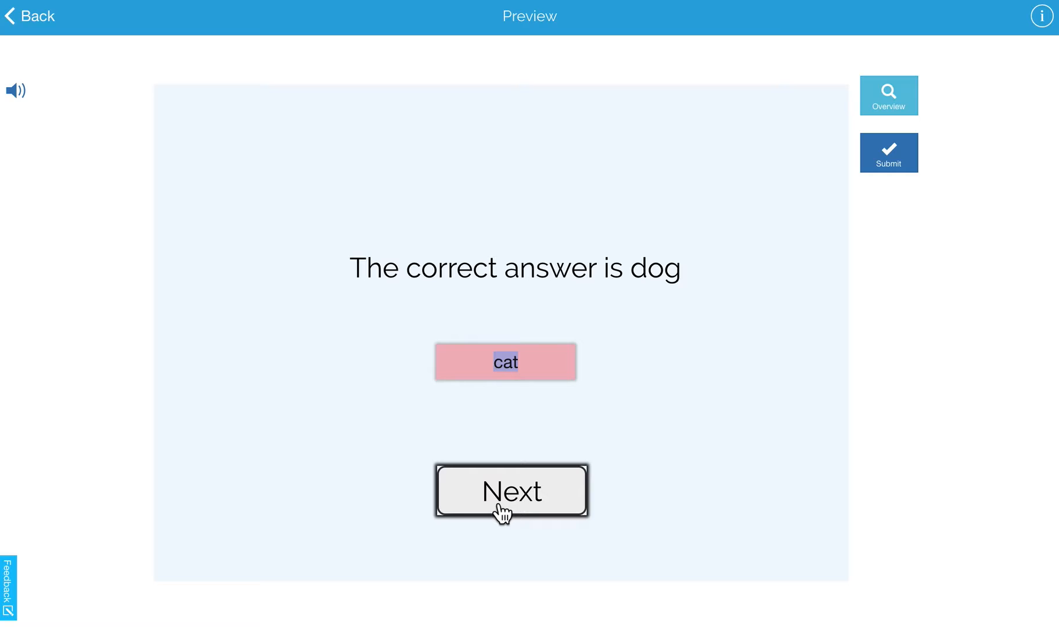
{"action": "mouse_move", "coordinate": [889, 152]}
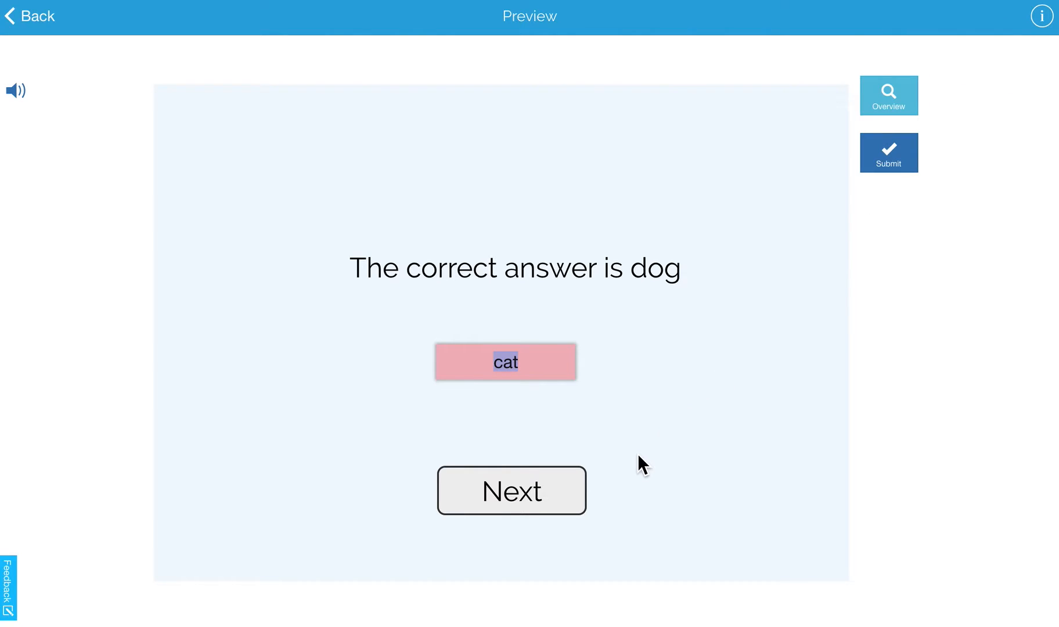
{"action": "mouse_move", "coordinate": [603, 525]}
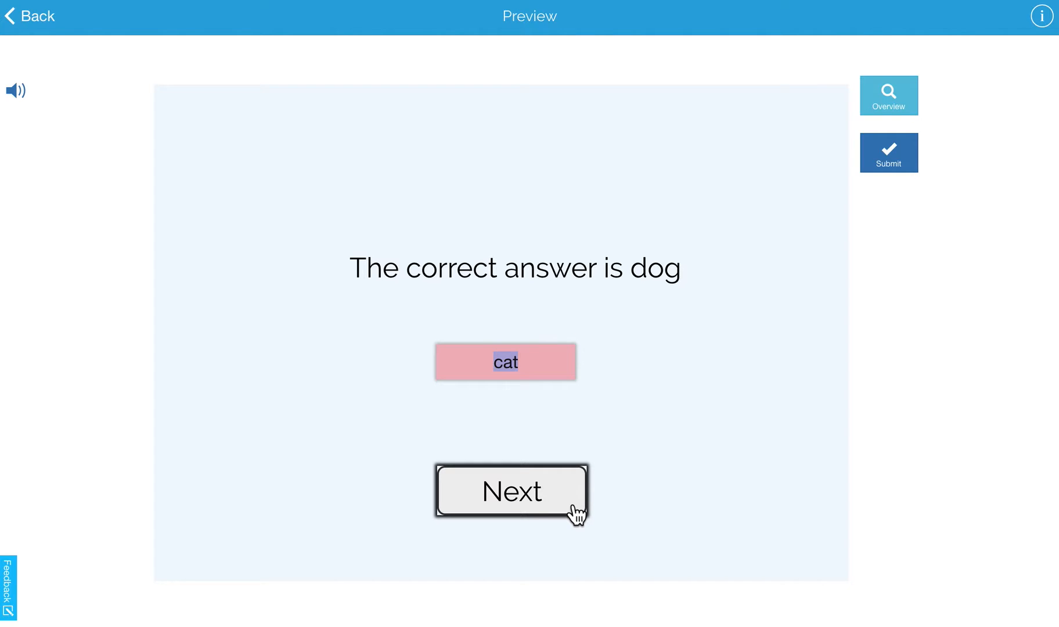
- Answer 'dog', advance to All Done!, and quit the preview
{"action": "left_click", "coordinate": [511, 491]}
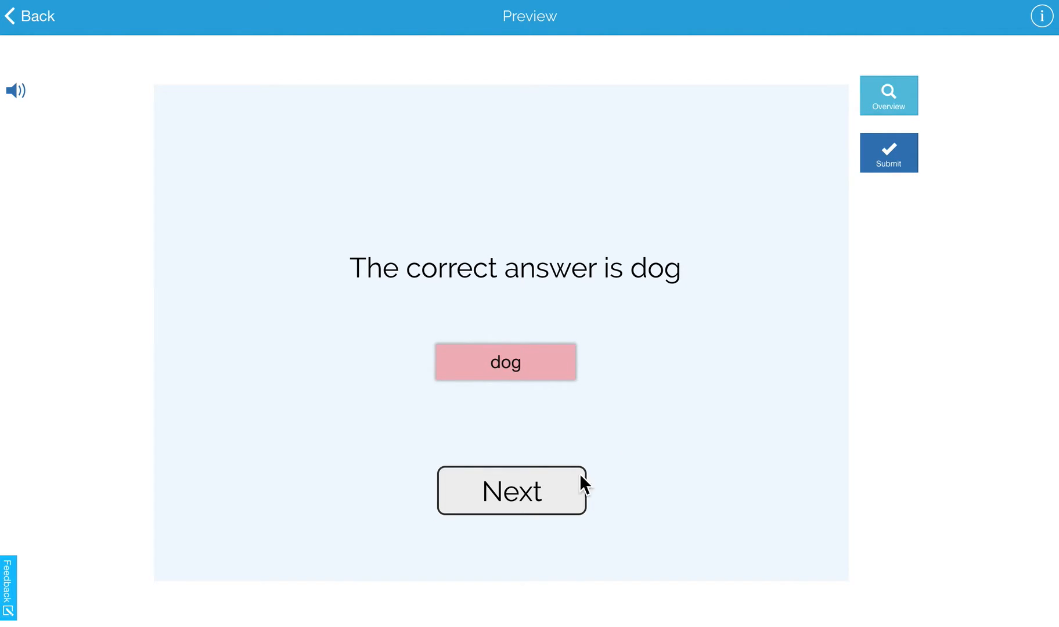
{"action": "left_click", "coordinate": [511, 490]}
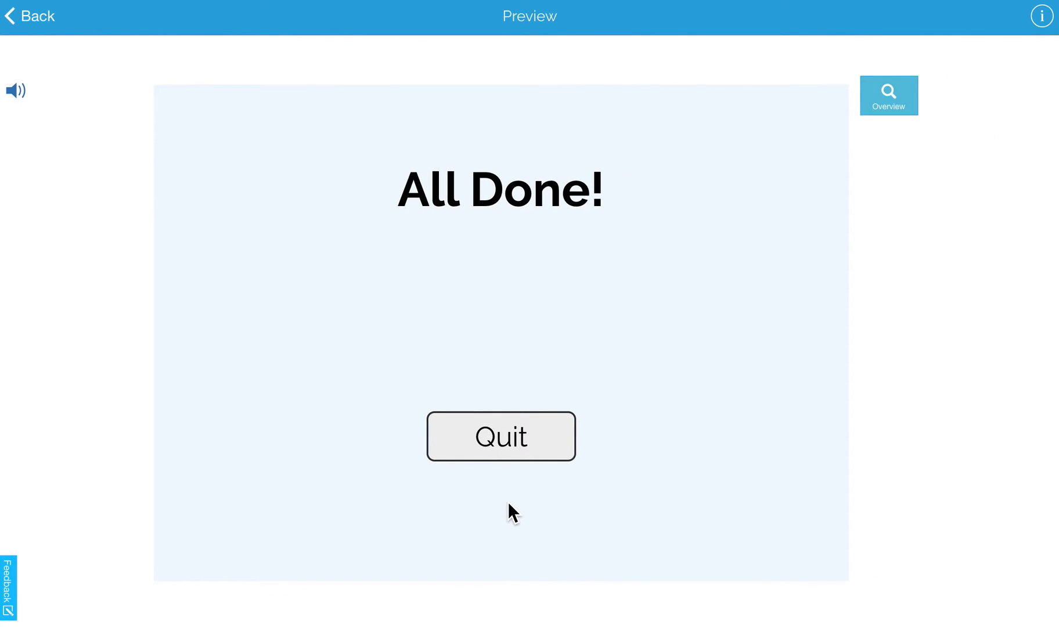
{"action": "mouse_move", "coordinate": [520, 464]}
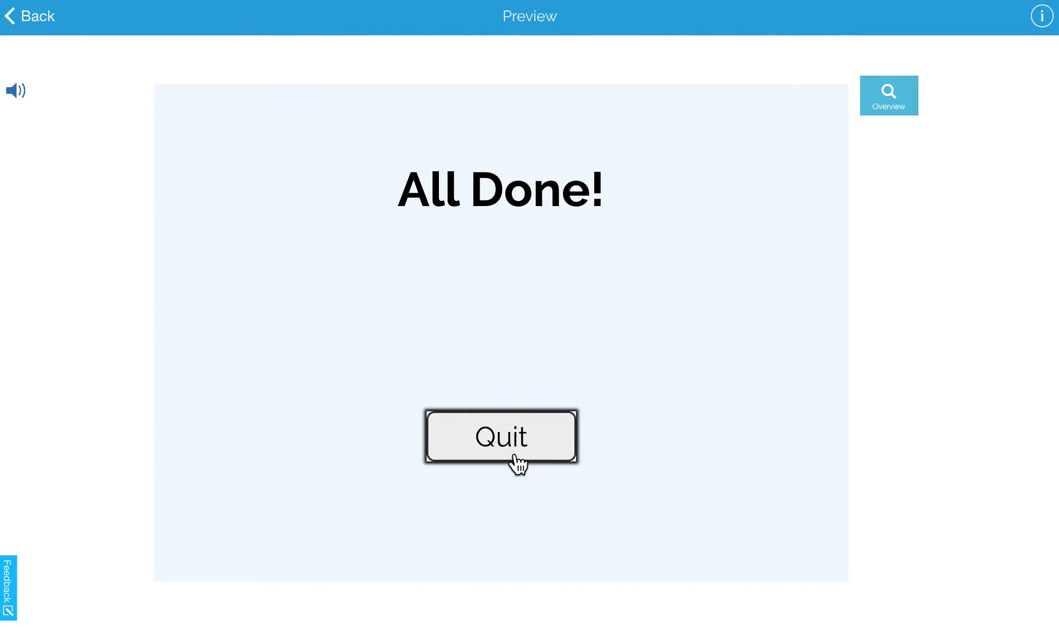
{"action": "left_click", "coordinate": [500, 436]}
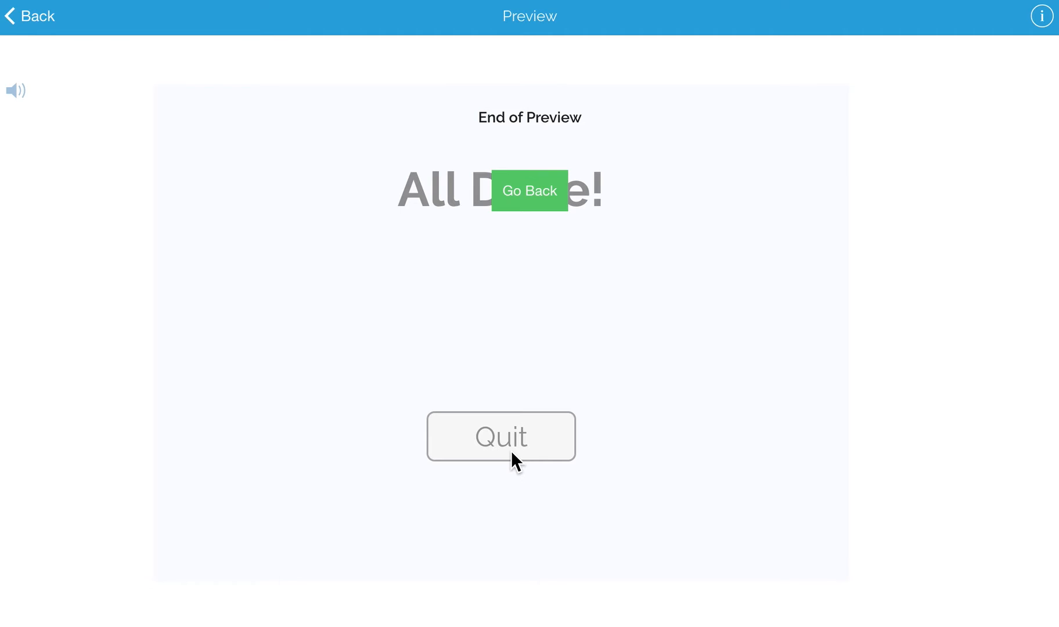